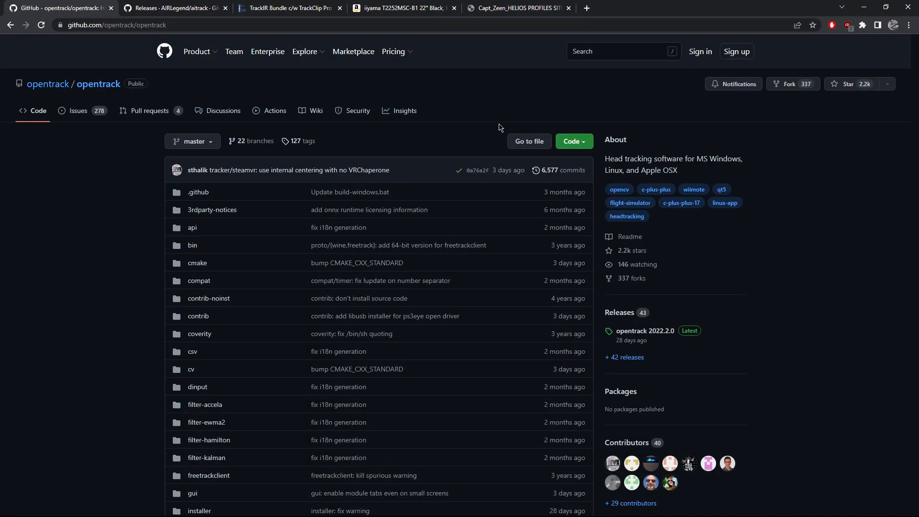
mouse_move(56, 8)
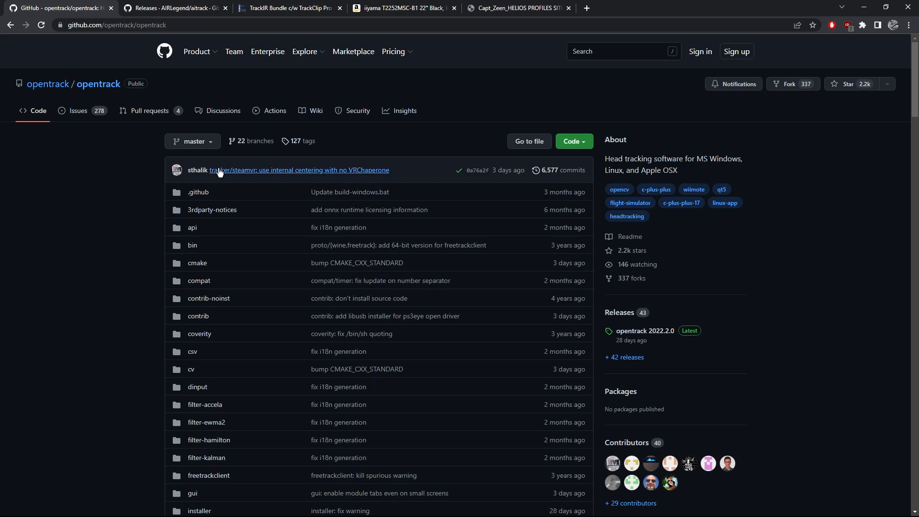
mouse_move(644, 317)
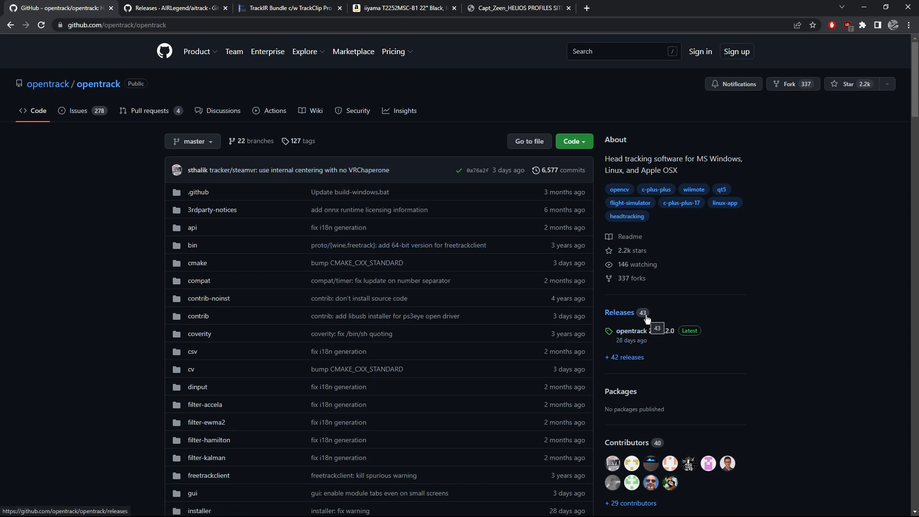
mouse_move(754, 333)
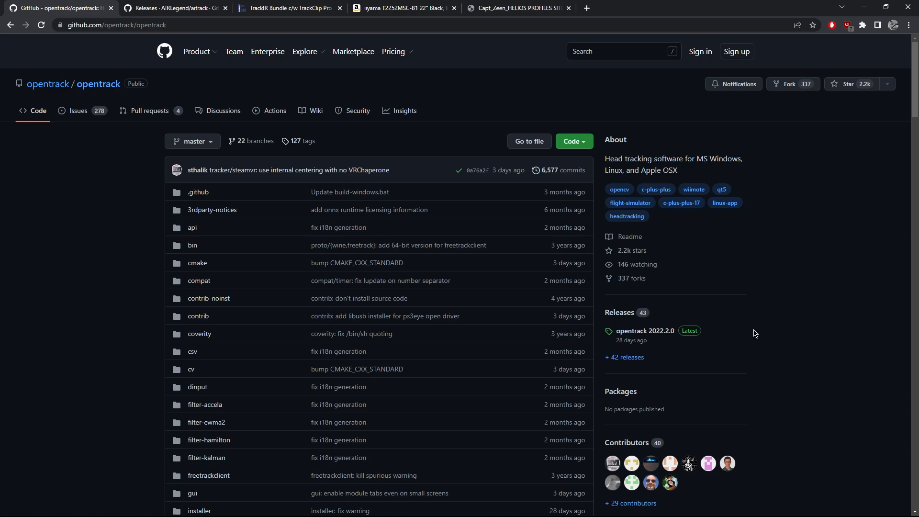
mouse_move(644, 330)
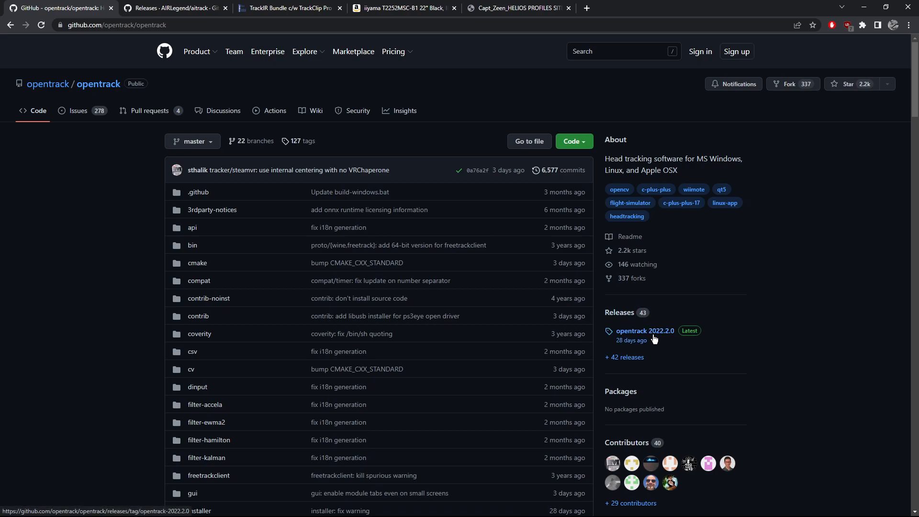
mouse_move(670, 341)
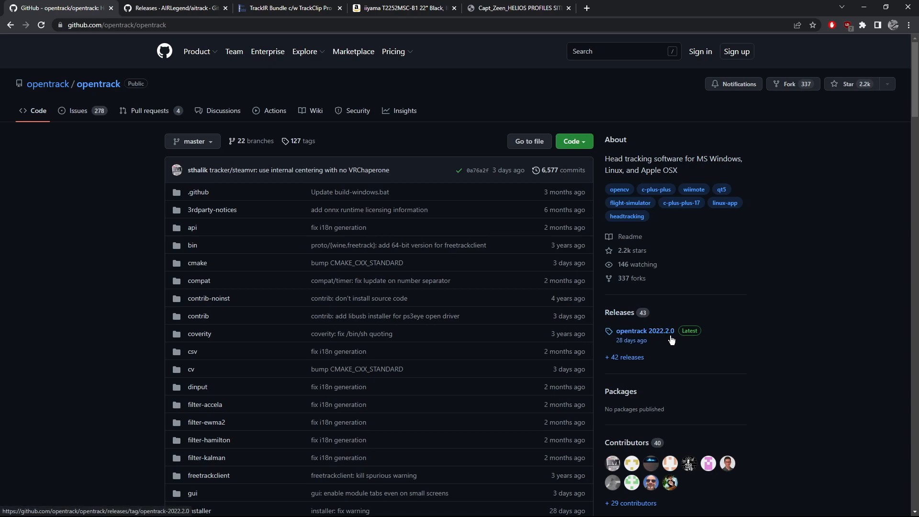
mouse_move(722, 343)
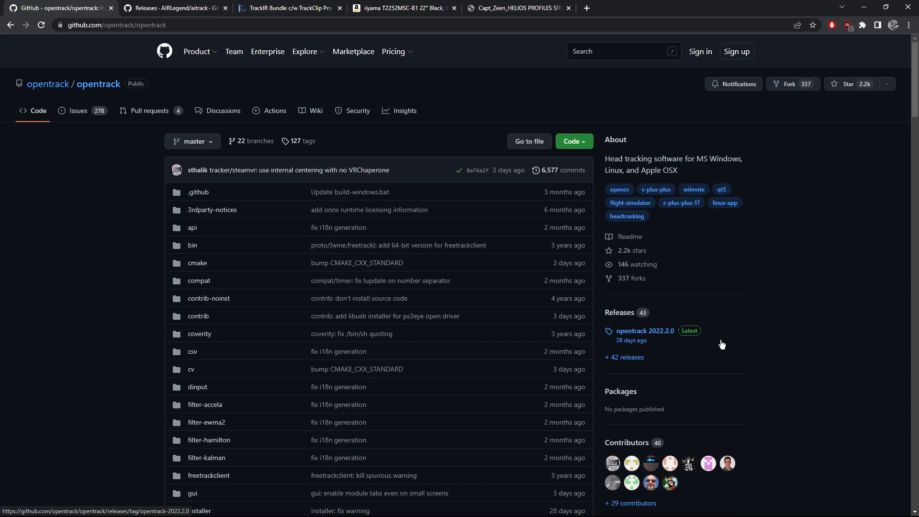
mouse_move(303, 85)
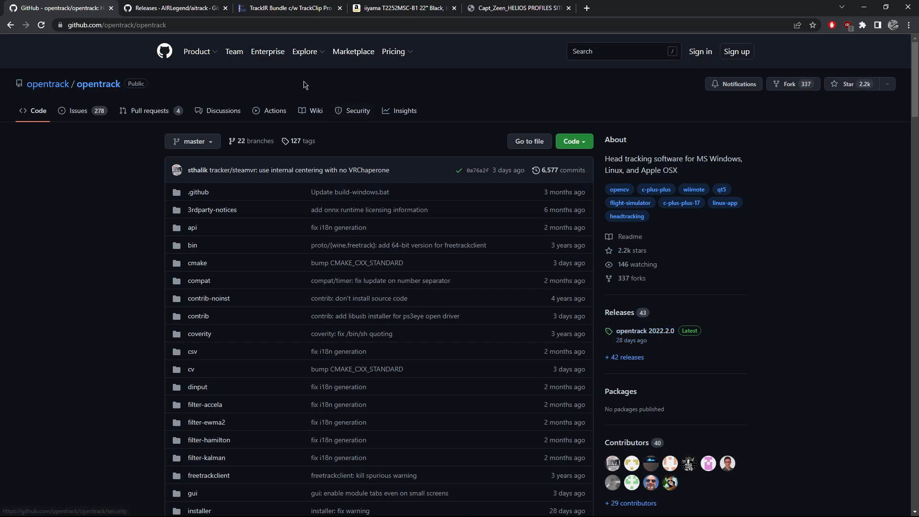
Show the AITrack v0.6.5 alpha release's assets list with aitrack-v0.6.5-alpha.zip
left_click(174, 7)
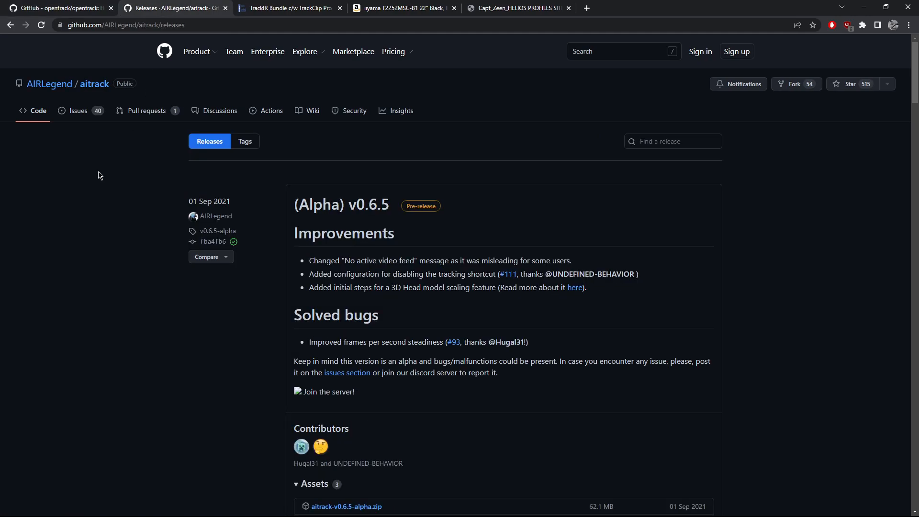
scroll("down", 3)
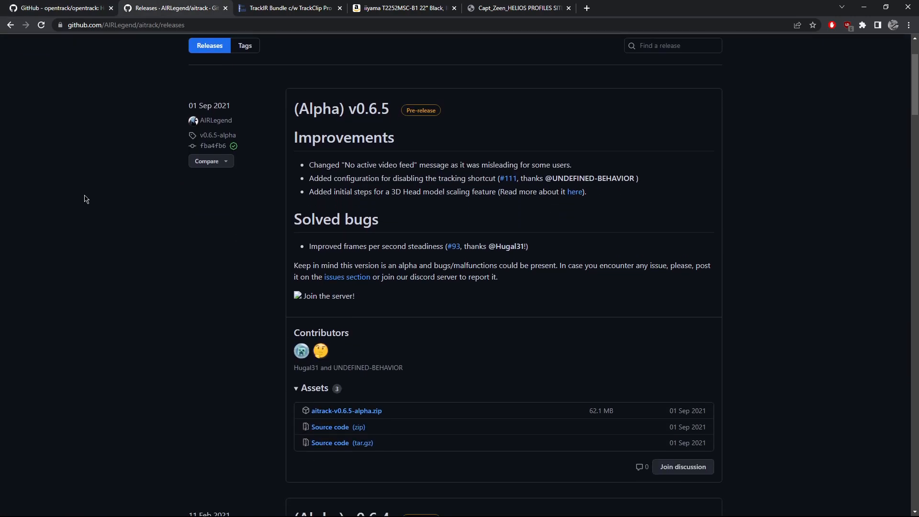
left_click(314, 387)
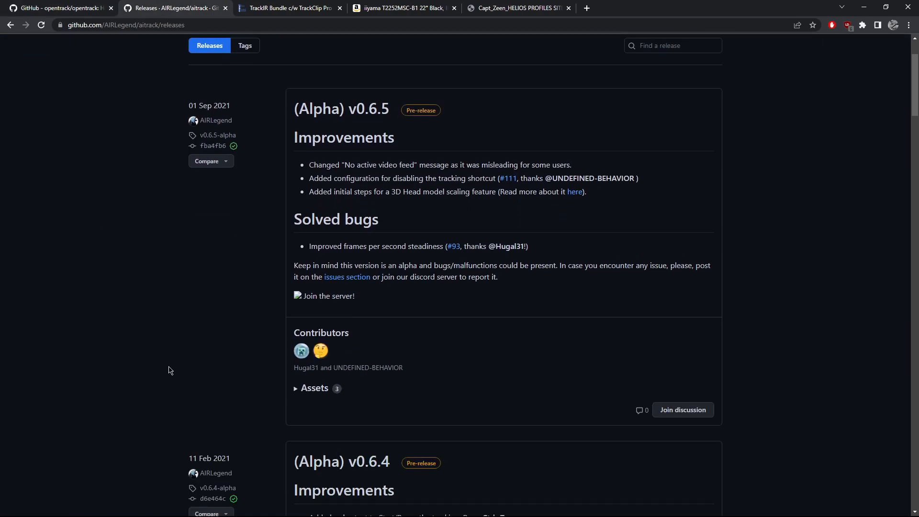
scroll("down", 3)
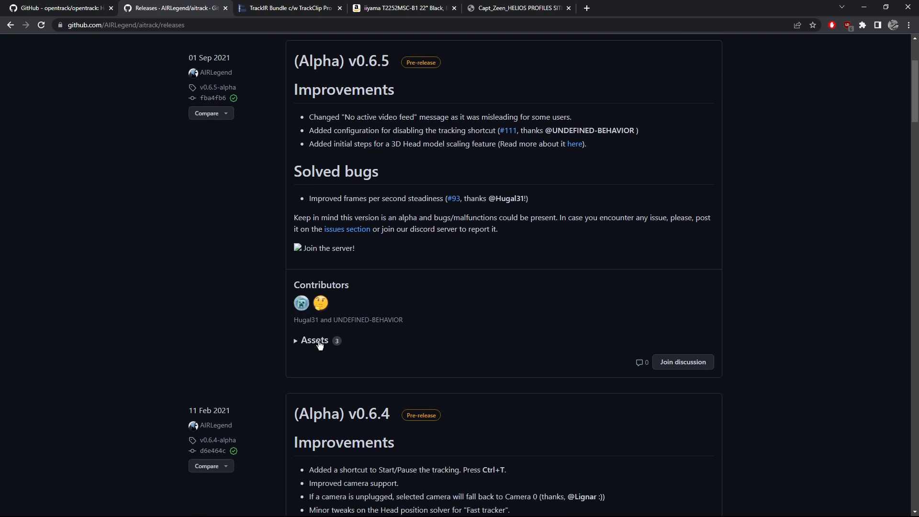
left_click(314, 341)
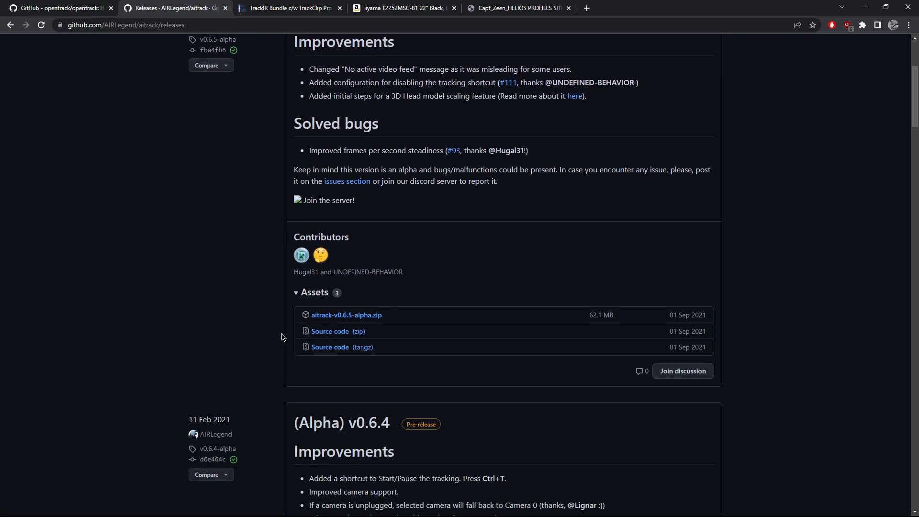
mouse_move(347, 315)
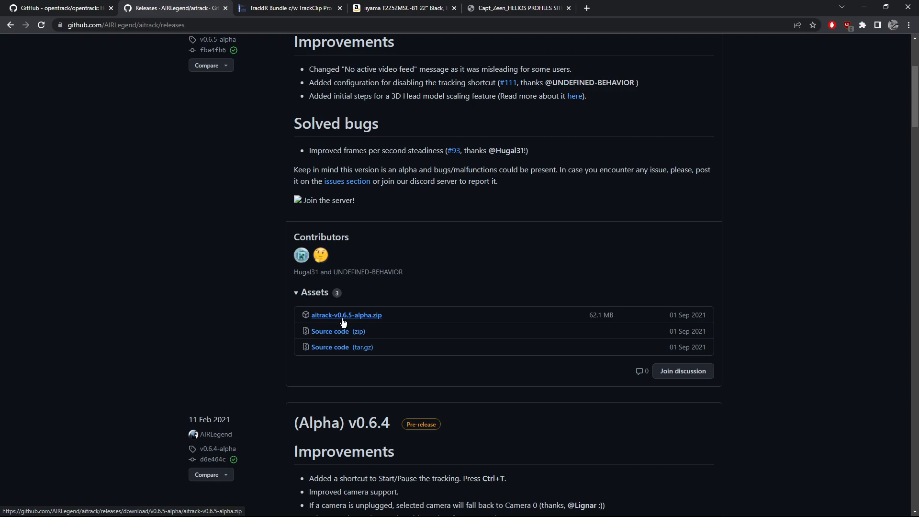
mouse_move(370, 325)
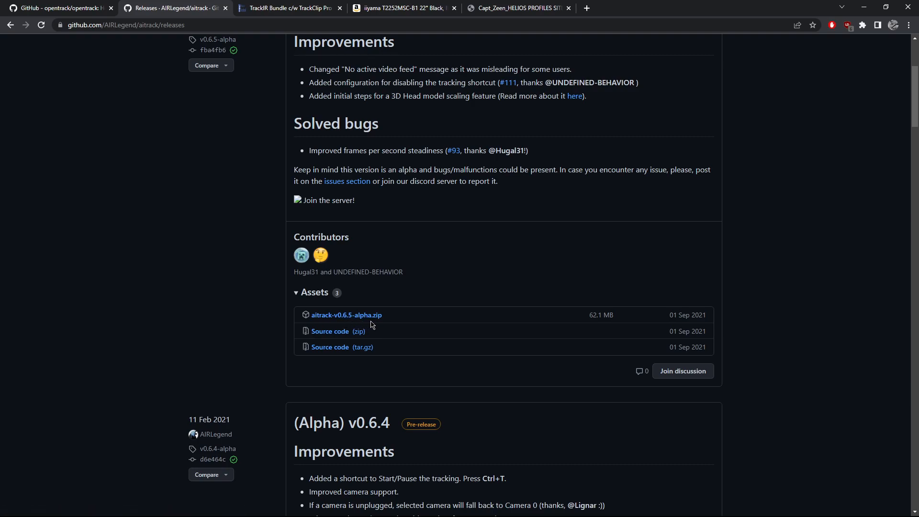
mouse_move(270, 318)
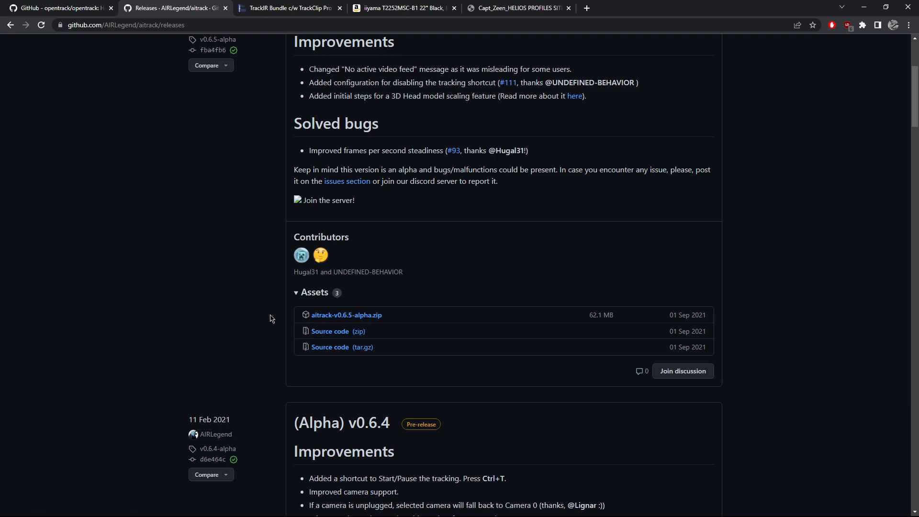
mouse_move(224, 316)
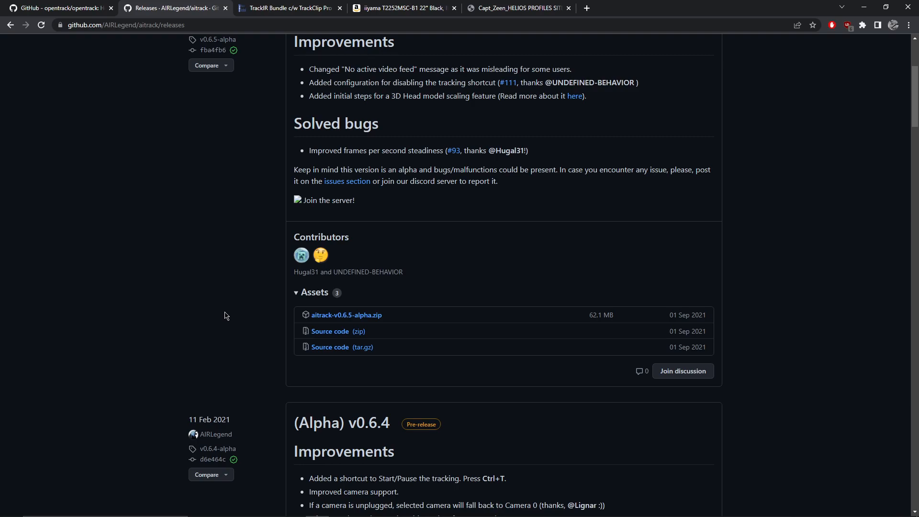
scroll("up", 3)
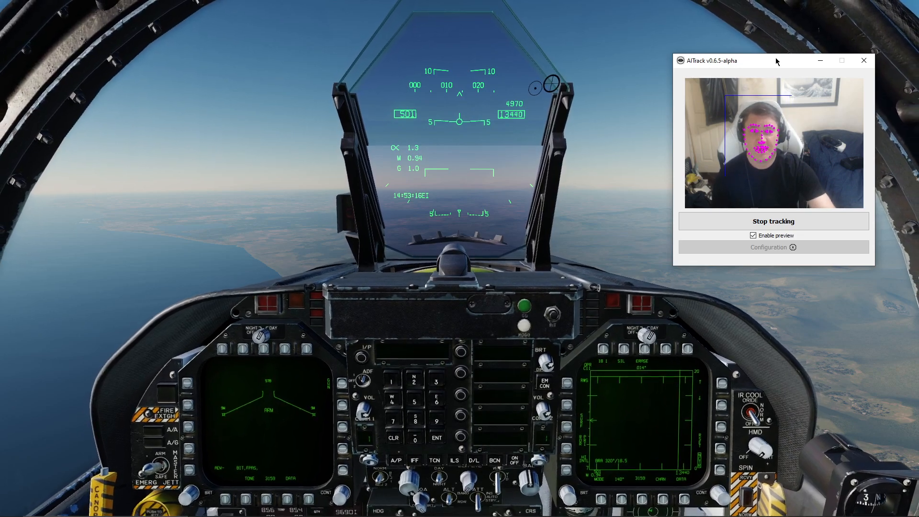
Stop tracking and choose Camera 1 in AITrack's configuration
left_click(773, 221)
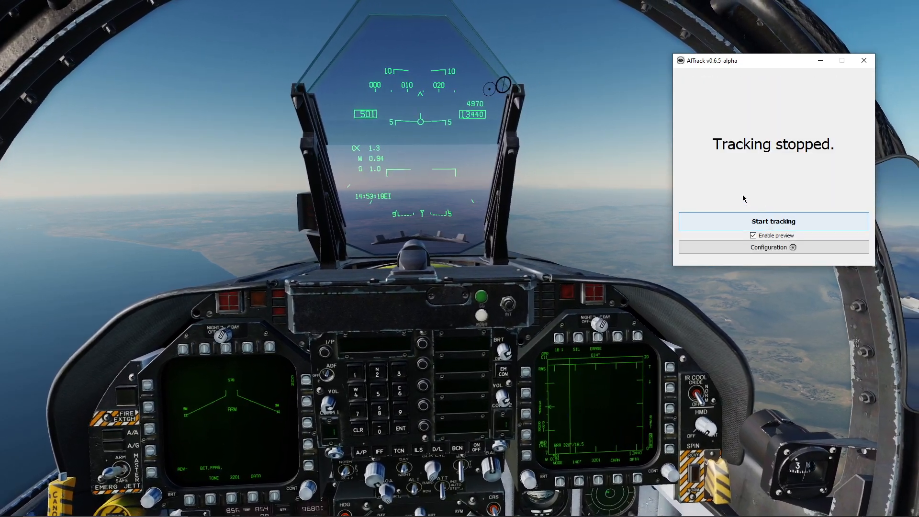
left_click(772, 247)
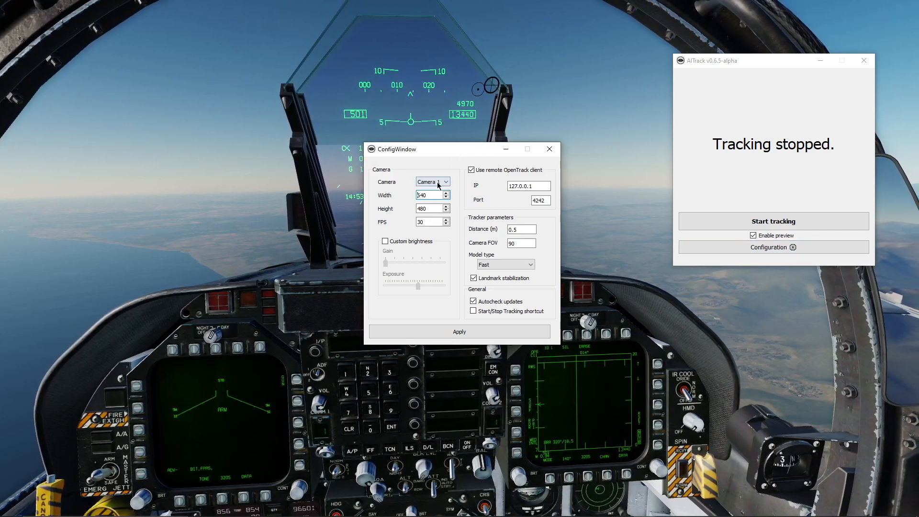
left_click(432, 181)
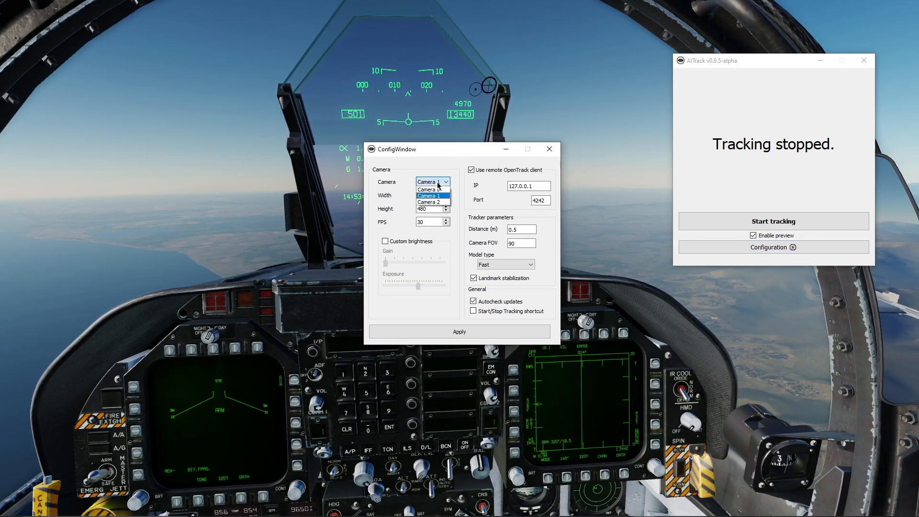
left_click(430, 188)
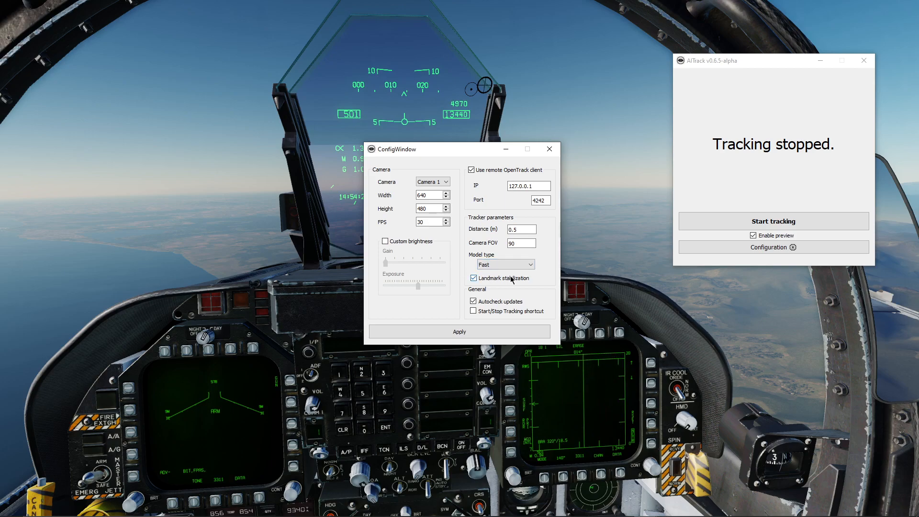
Toggle landmark stabilization, apply the configuration and restart face tracking
left_click(474, 278)
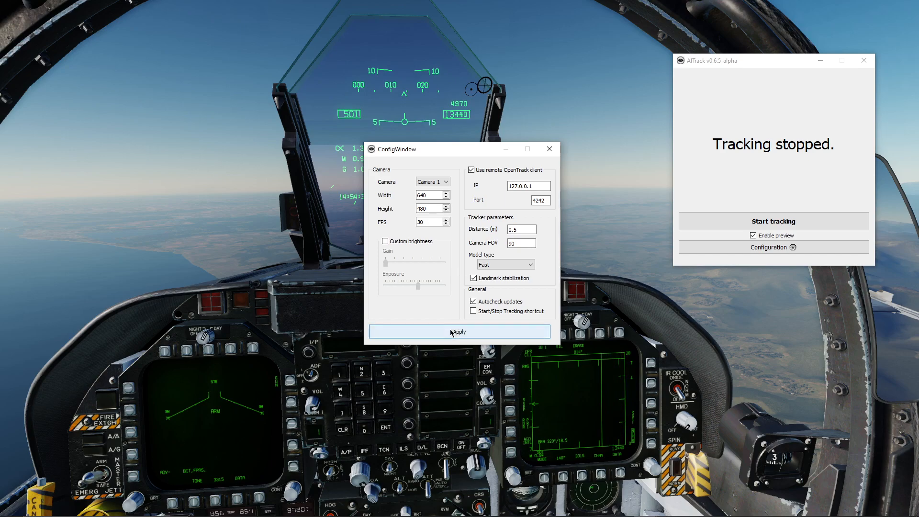
left_click(459, 332)
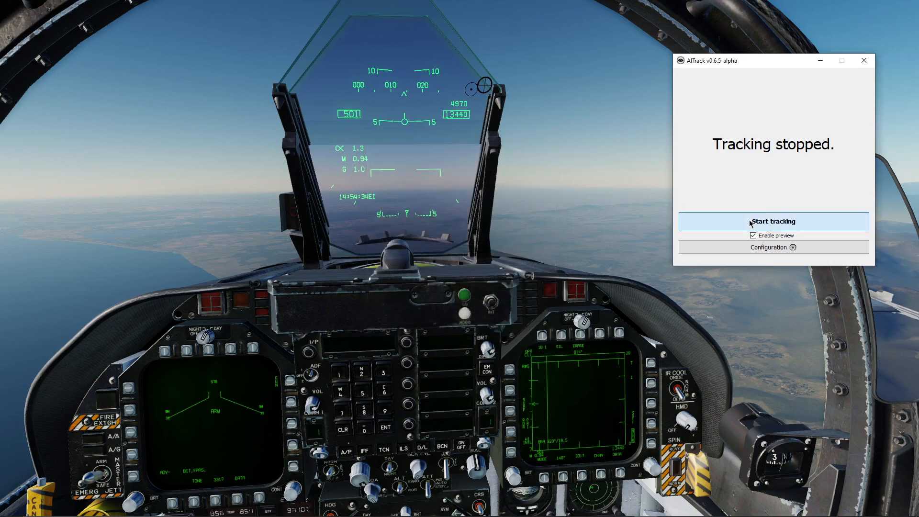
left_click(772, 221)
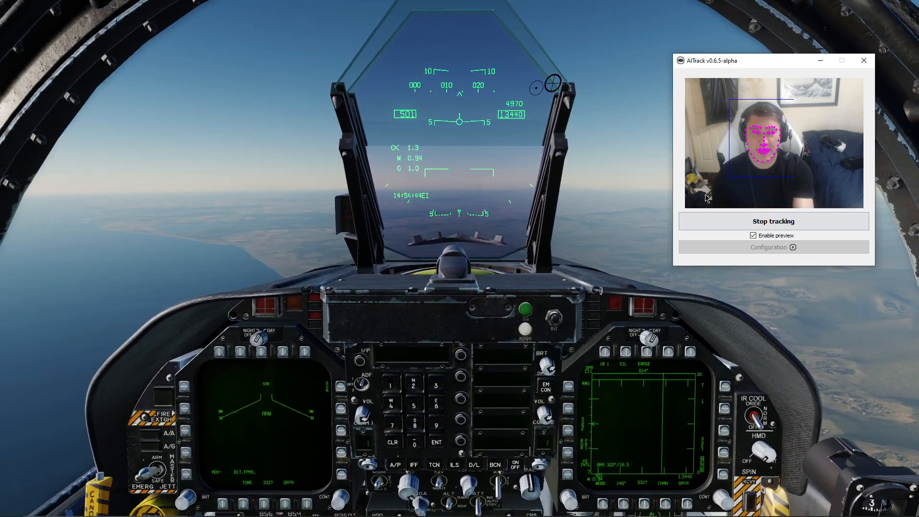
Bring opentrack forward, centre it and confirm UDP input uses port 4242
key("alt+tab")
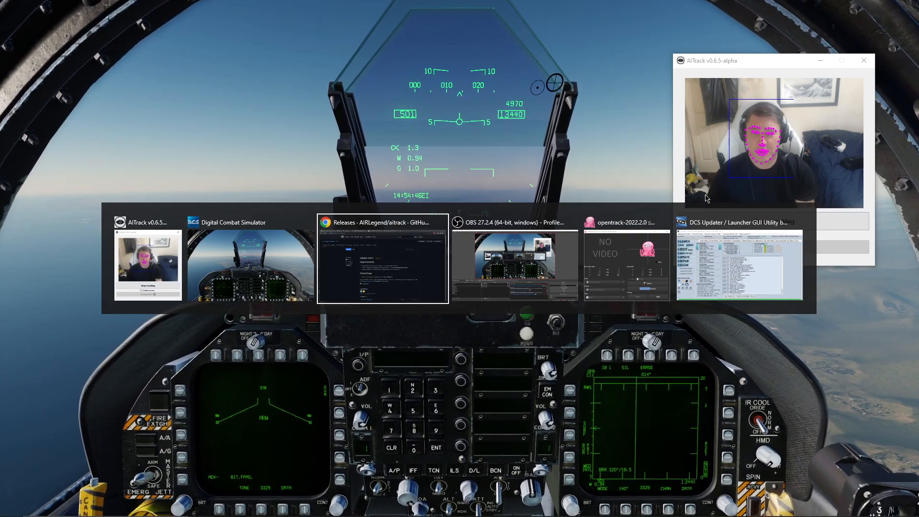
left_click(625, 260)
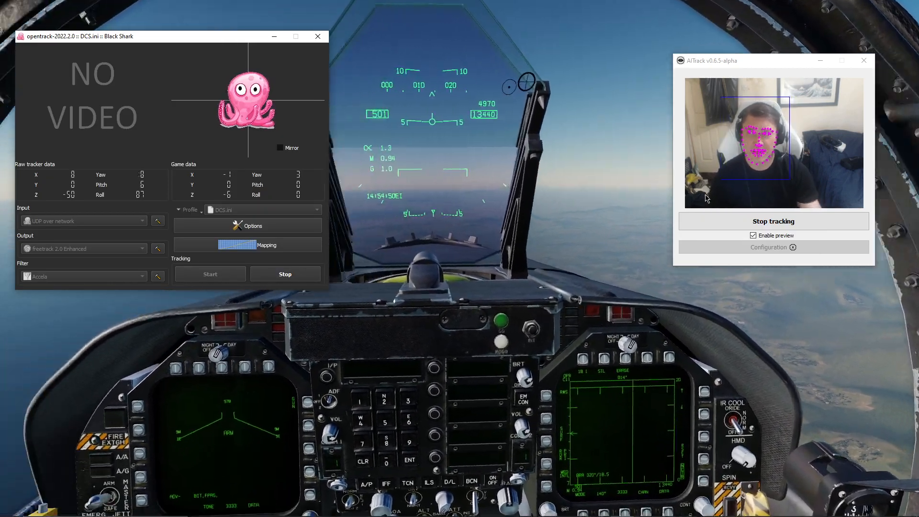
left_click_drag(170, 35, 267, 35)
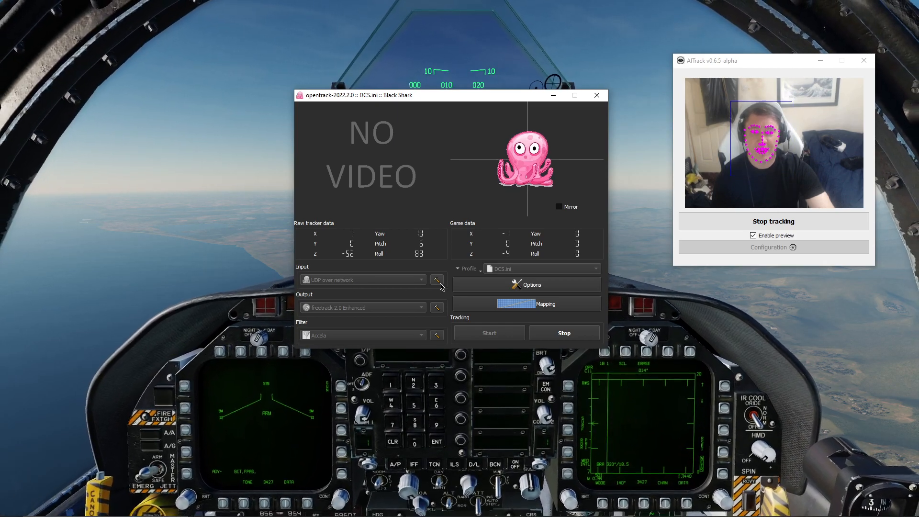
left_click(437, 280)
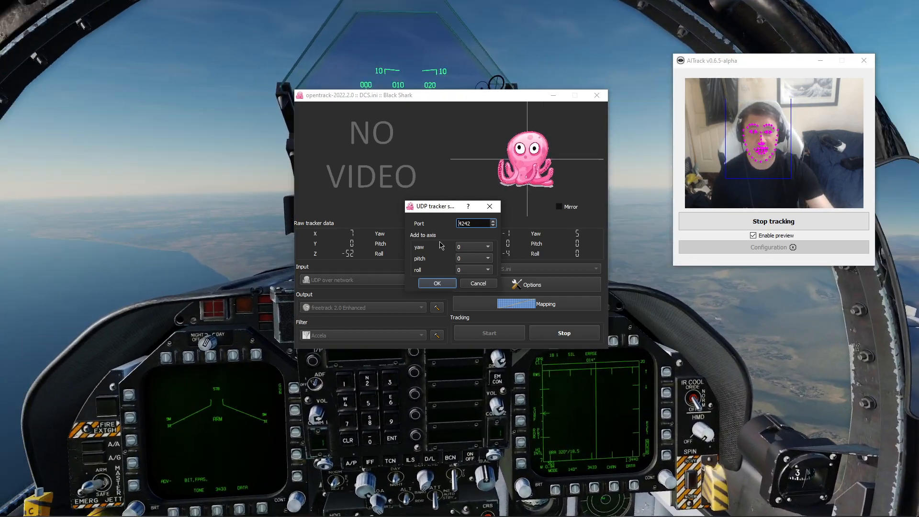
left_click(436, 284)
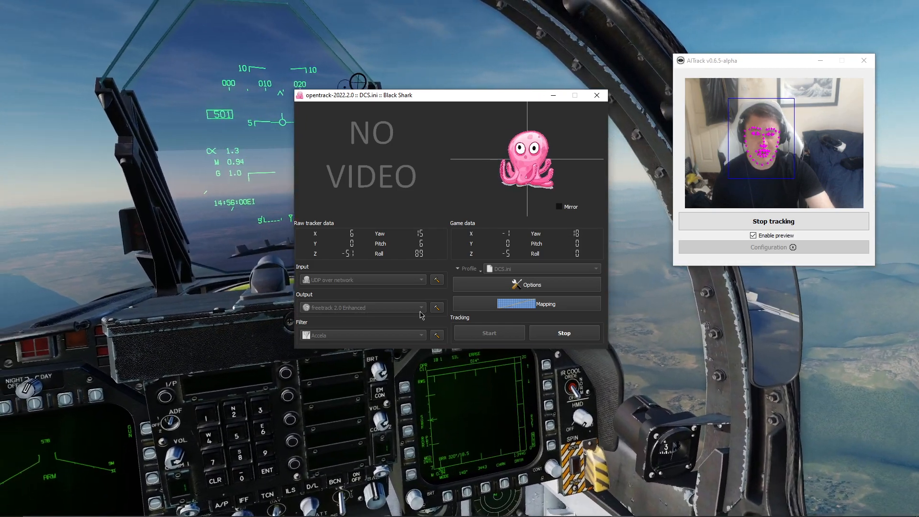
Set the freetrack output interface to Enable both and confirm
left_click(436, 307)
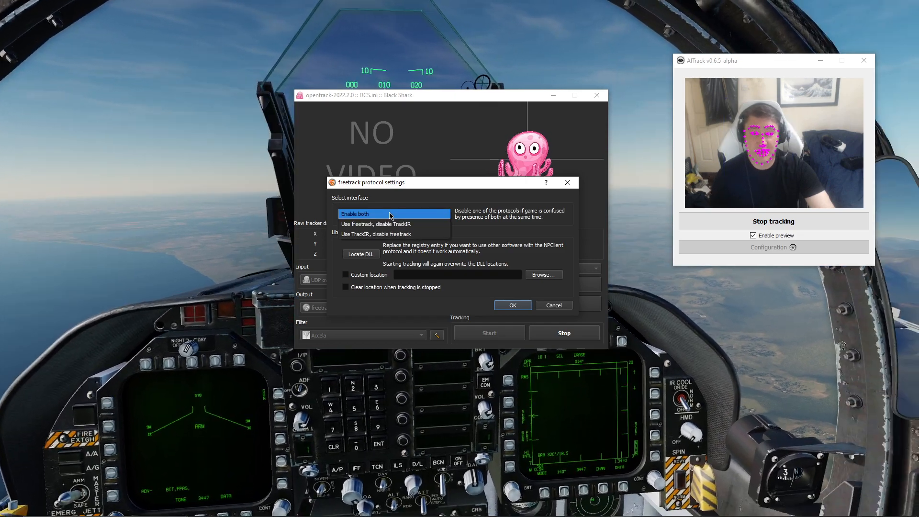
left_click(390, 213)
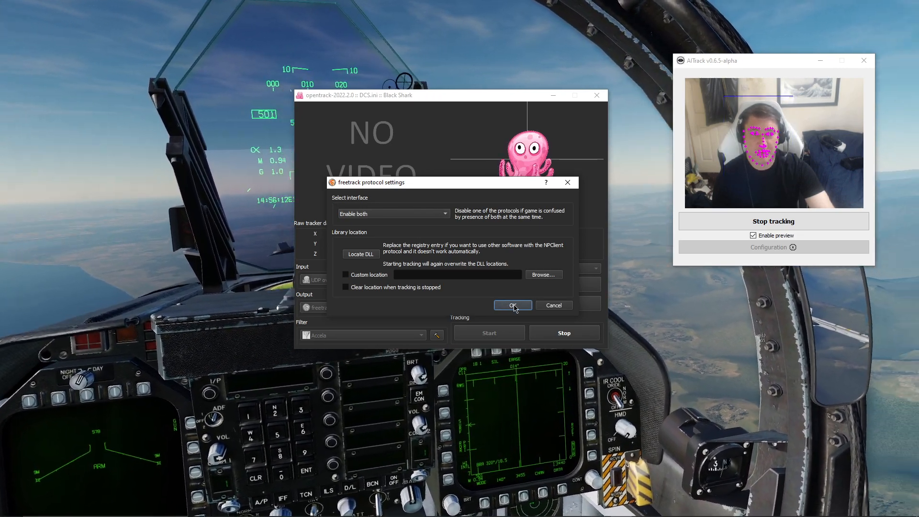
left_click(512, 305)
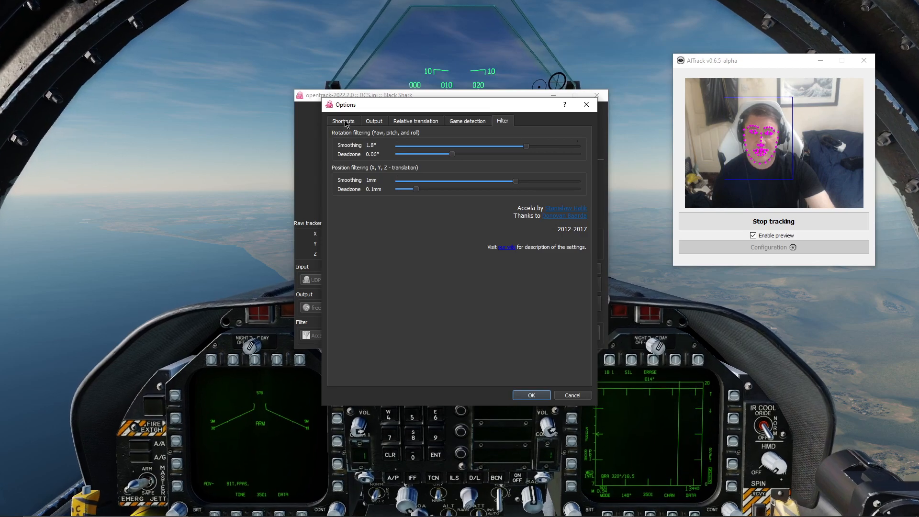
Enable Center at startup under Shortcuts and review the Output axis remap
left_click(343, 120)
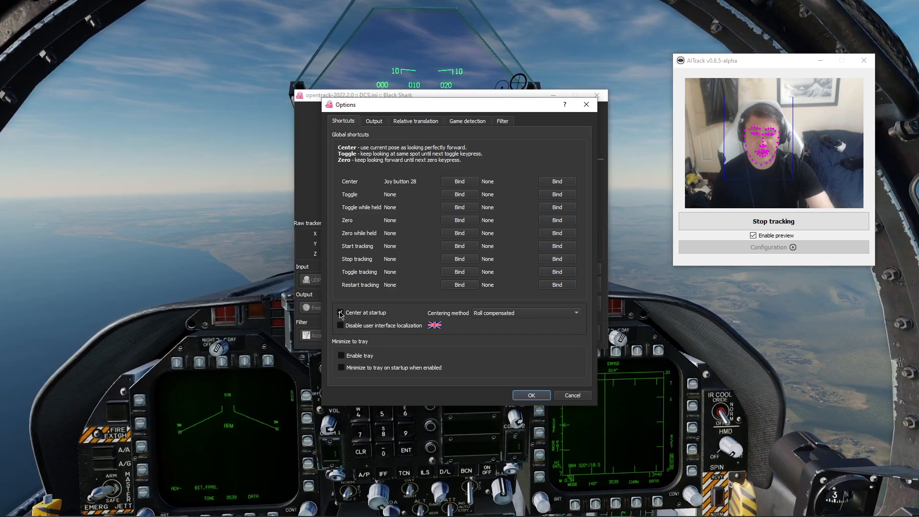
left_click(341, 312)
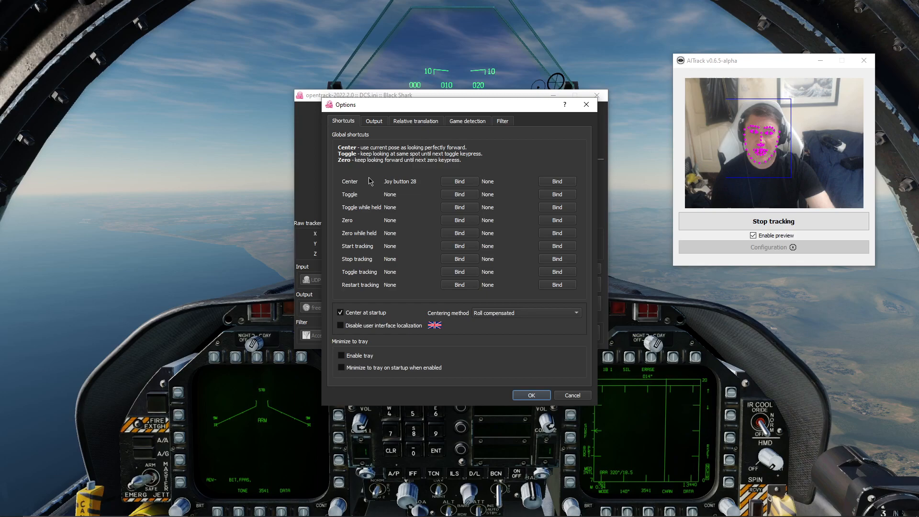
left_click(374, 121)
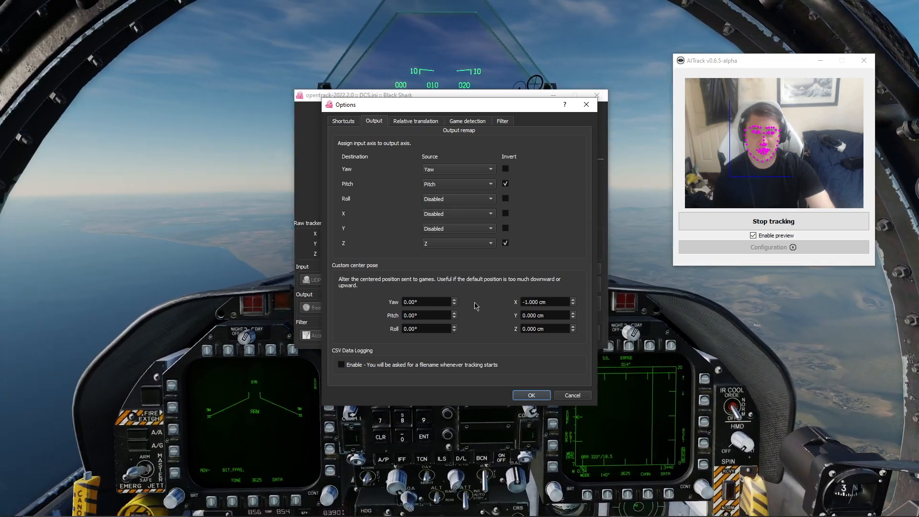
Review Relative translation, Game detection and Accela filter settings, then accept Options
left_click(415, 121)
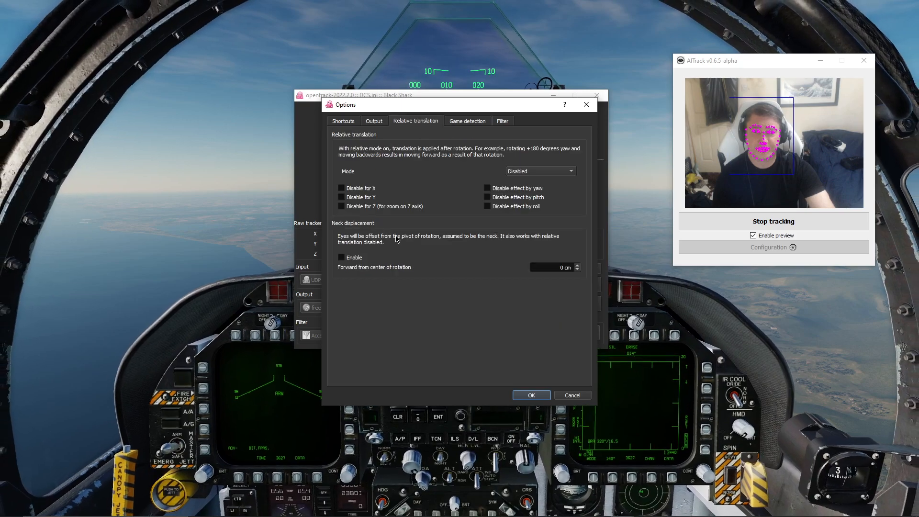
mouse_move(451, 284)
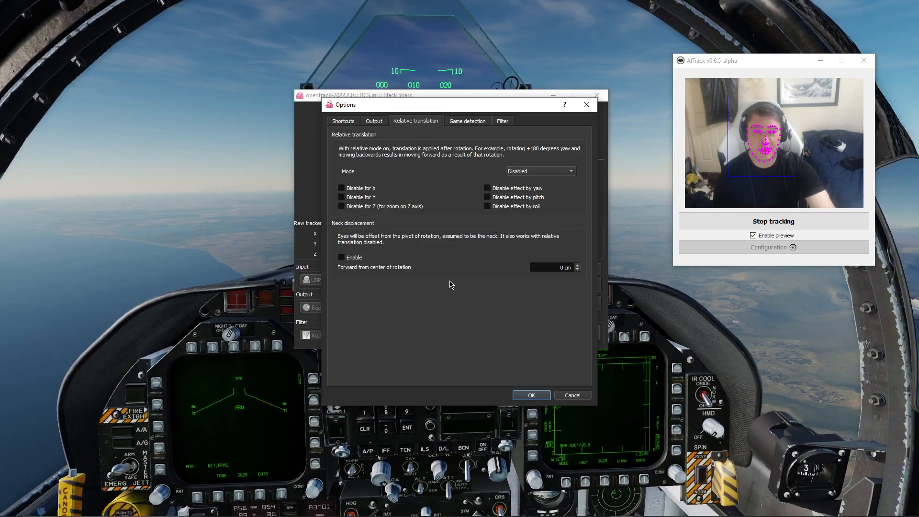
left_click(466, 121)
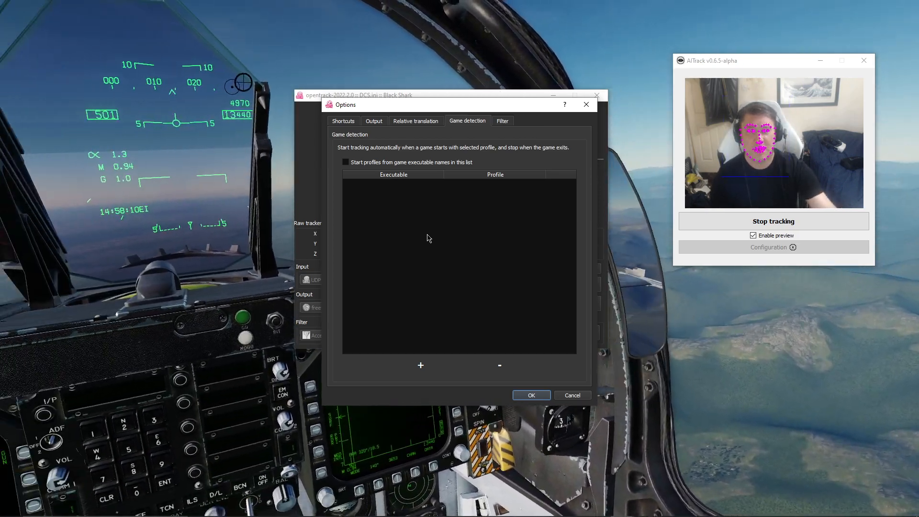
left_click(501, 120)
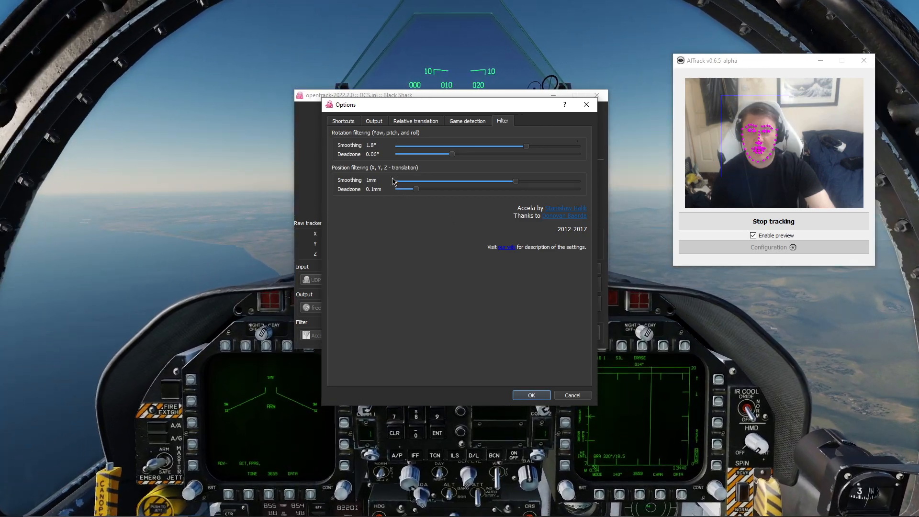
mouse_move(413, 139)
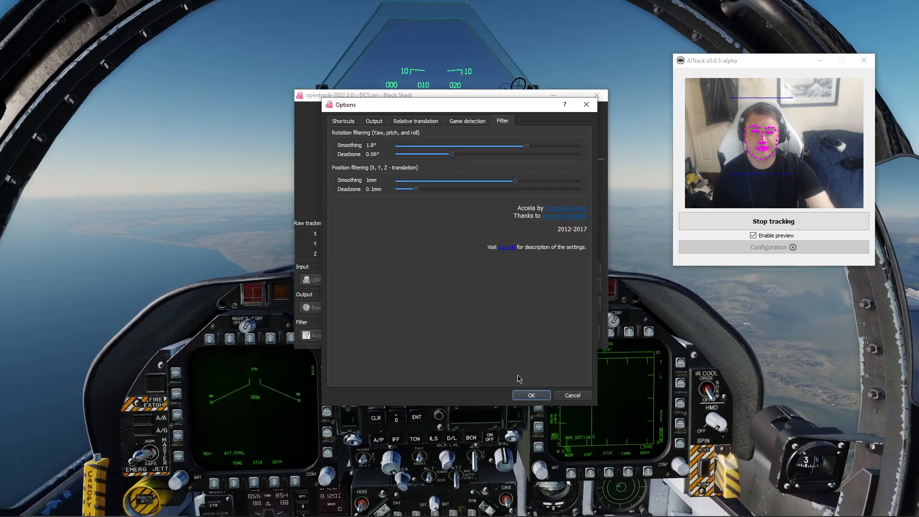
left_click(529, 394)
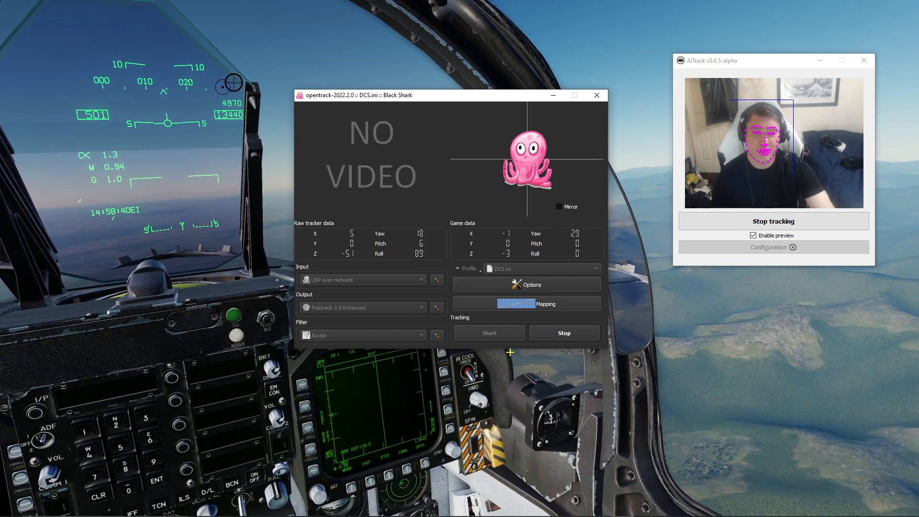
Bring up the Mapping window on the Yaw curve capping at 180° output
left_click(526, 304)
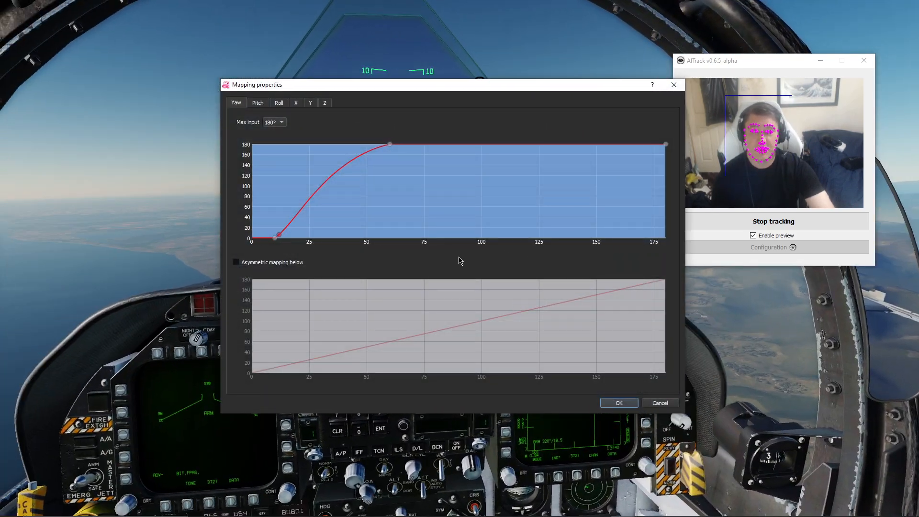
mouse_move(275, 237)
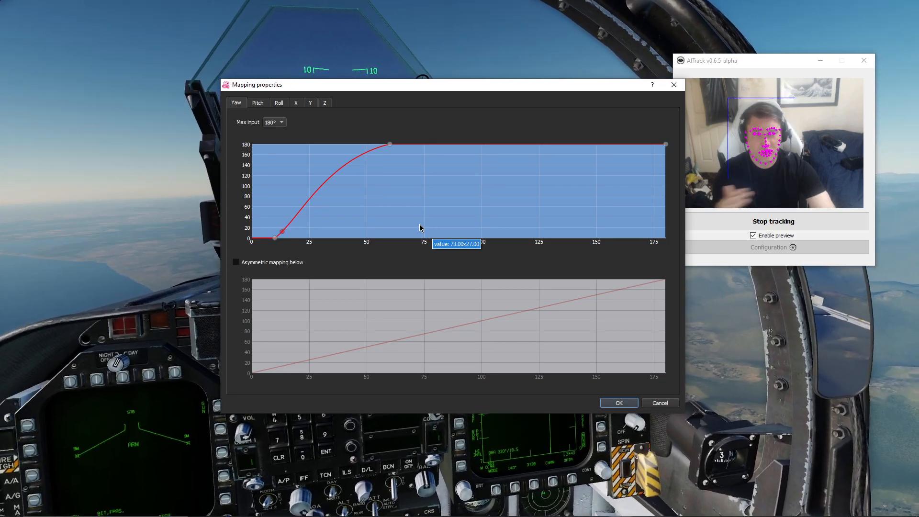
mouse_move(279, 241)
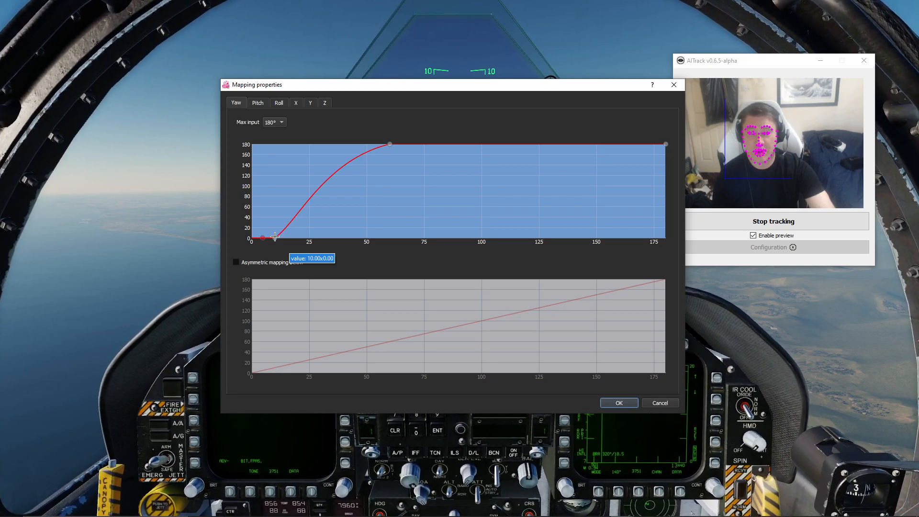
mouse_move(318, 232)
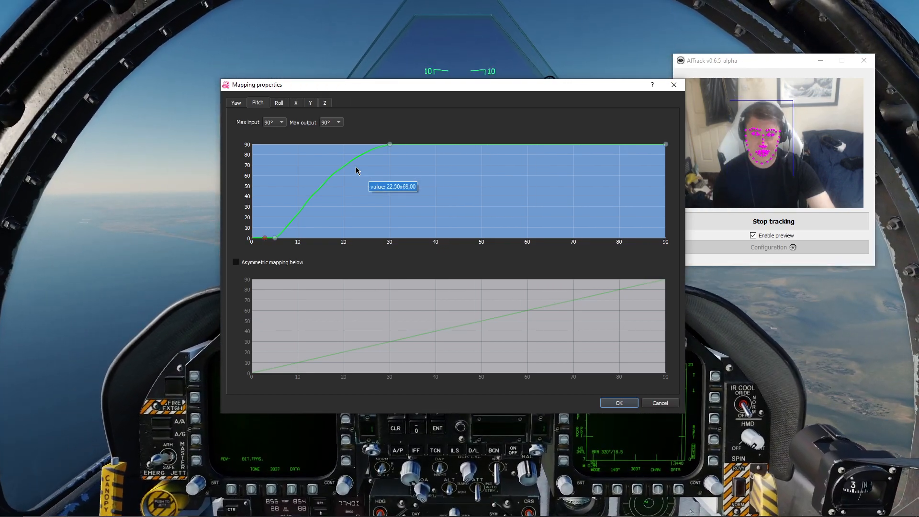
mouse_move(275, 237)
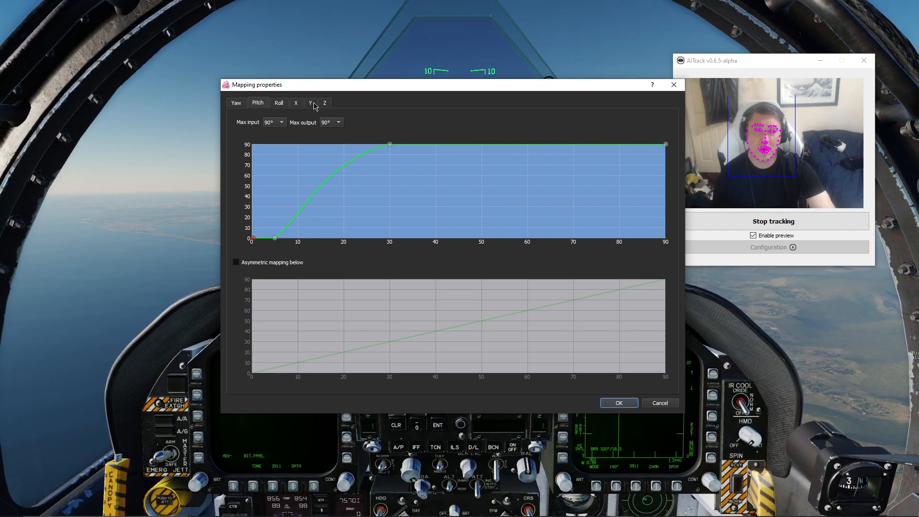
Review the Z curve mapping 30 cm to 75 cm, accept the mapping and return to DCS World
left_click(325, 102)
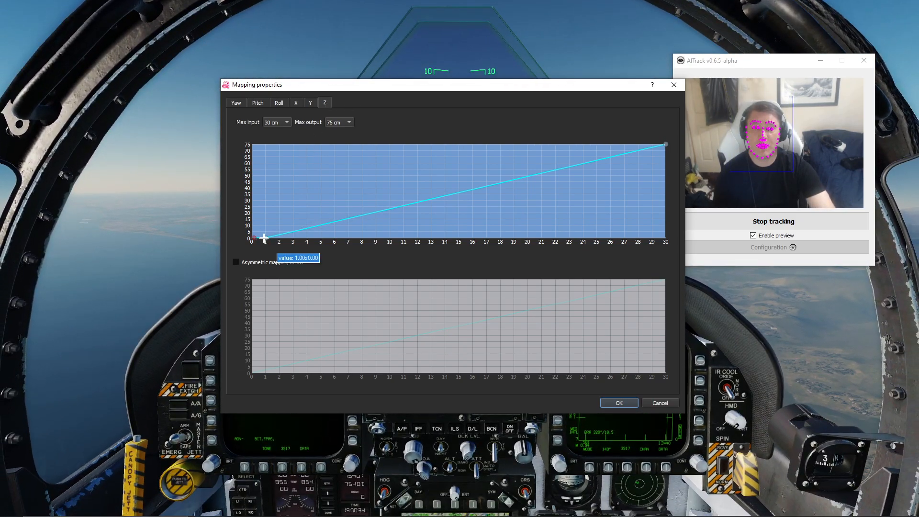
mouse_move(530, 209)
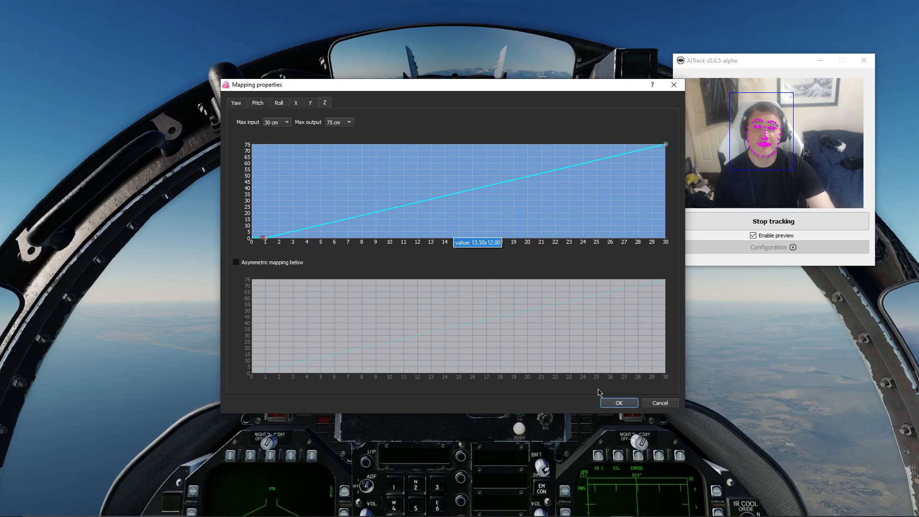
left_click(618, 403)
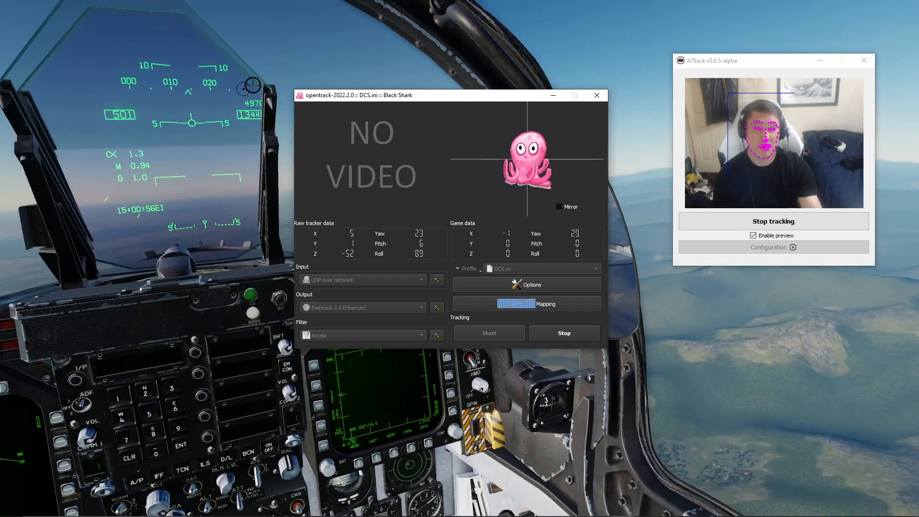
key("alt+tab")
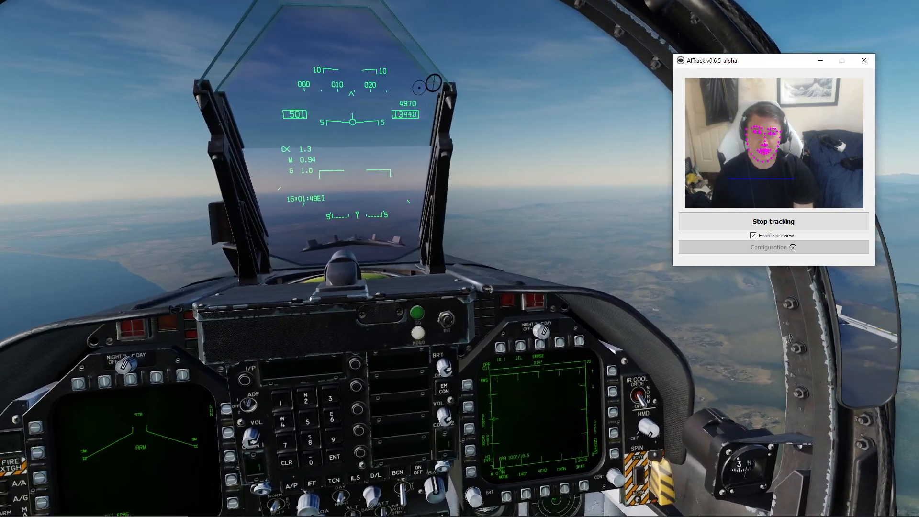
Switch windows while testing the head-tracked cockpit view in DCS World
key("alt+tab")
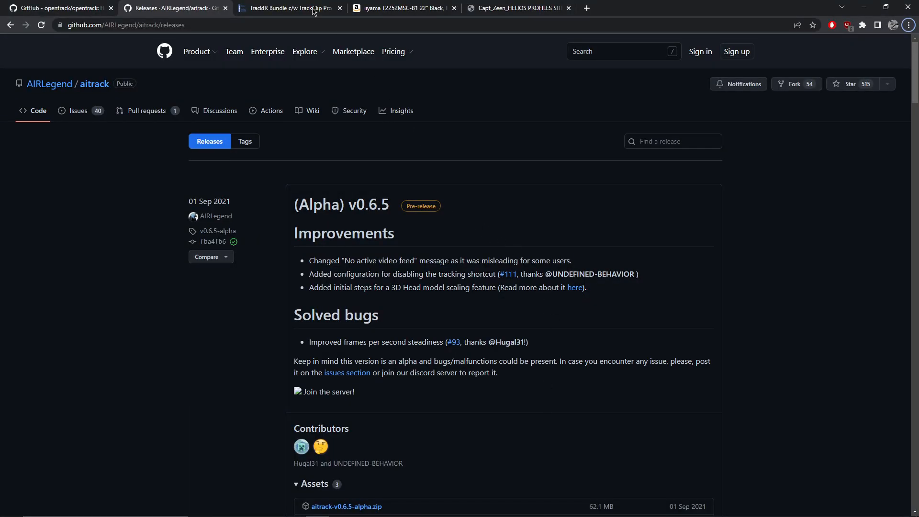
Browse the rcsimulations TrackIR Bundle product page priced £194.99
left_click(288, 8)
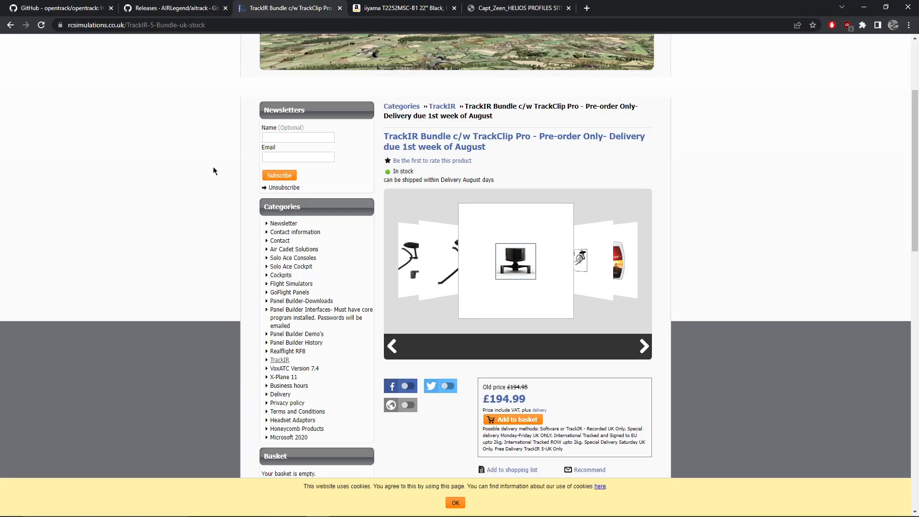
mouse_move(551, 149)
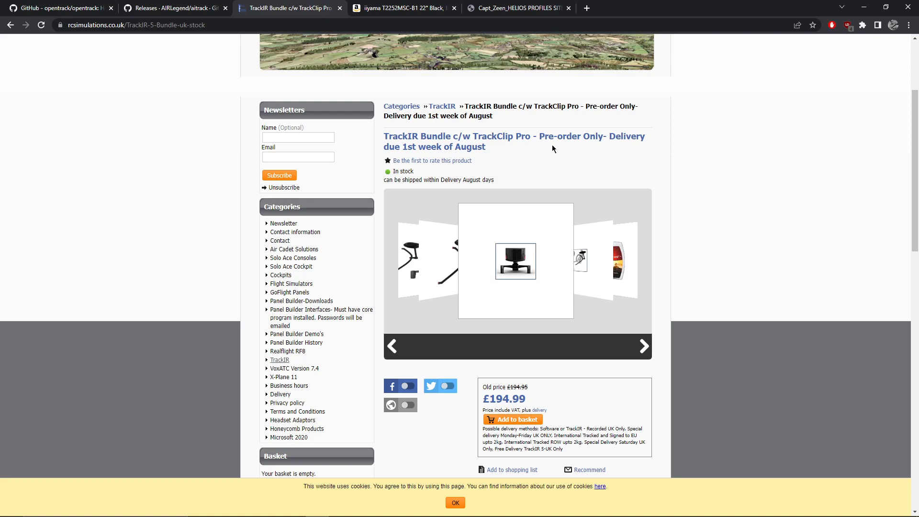
mouse_move(509, 372)
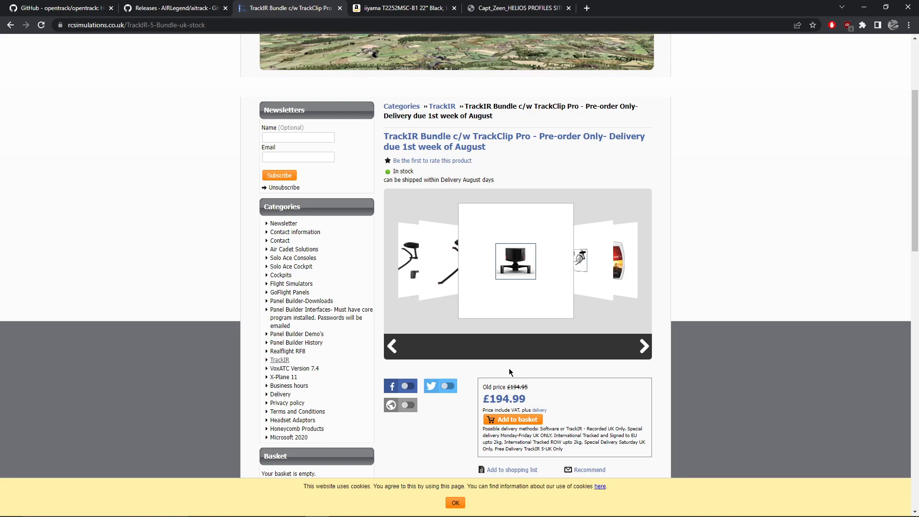
mouse_move(702, 281)
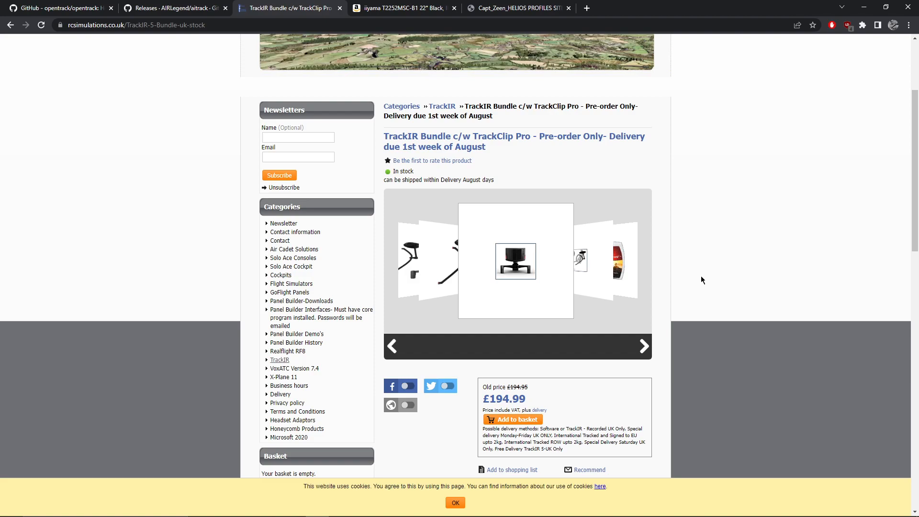
scroll("up", 3)
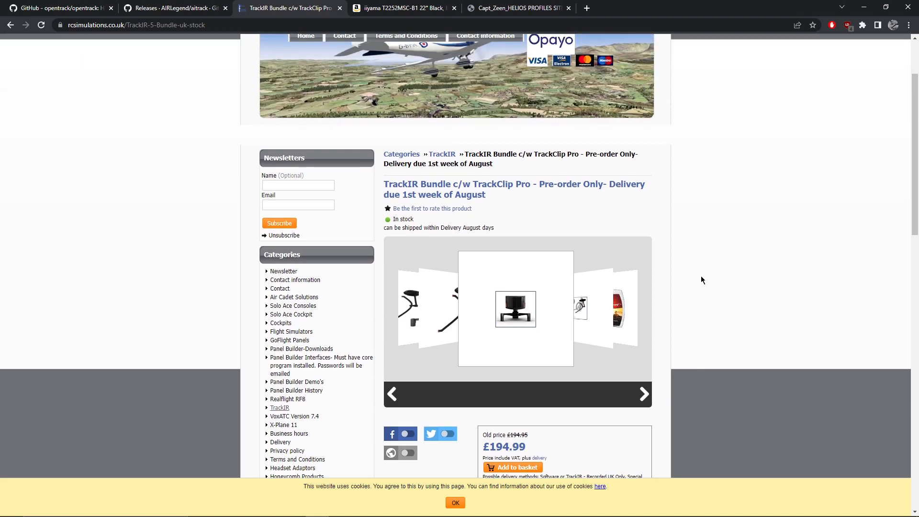
scroll("down", 3)
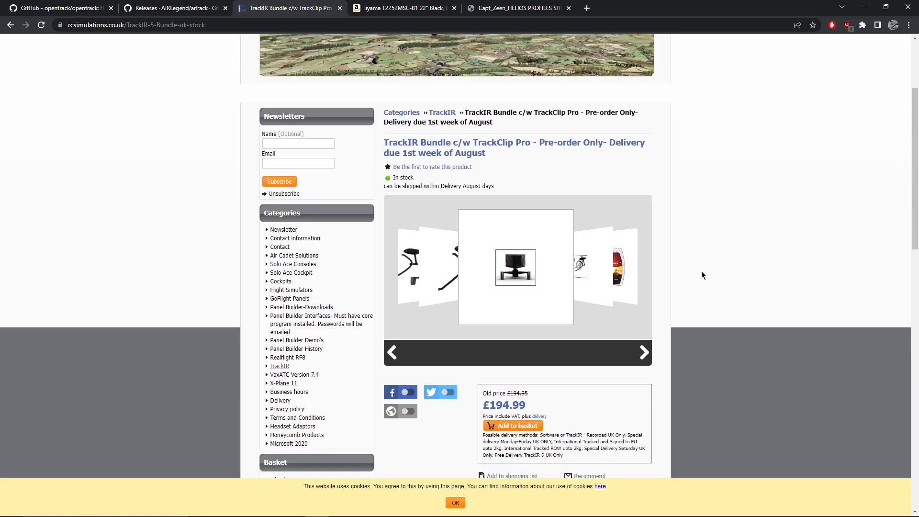
scroll("up", 3)
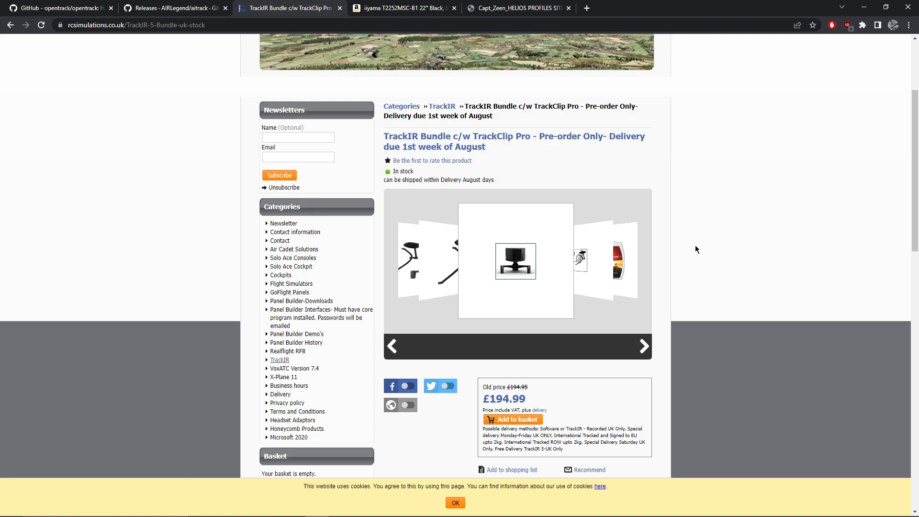
scroll("up", 3)
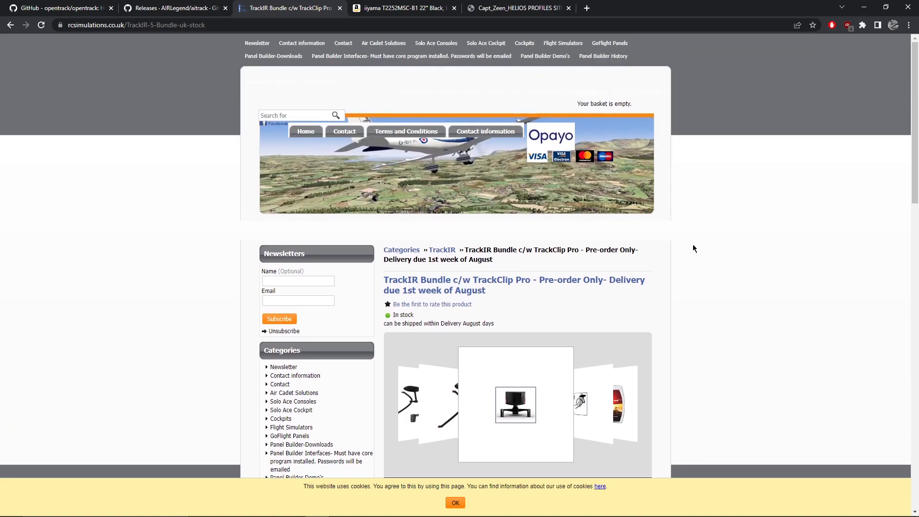
mouse_move(673, 234)
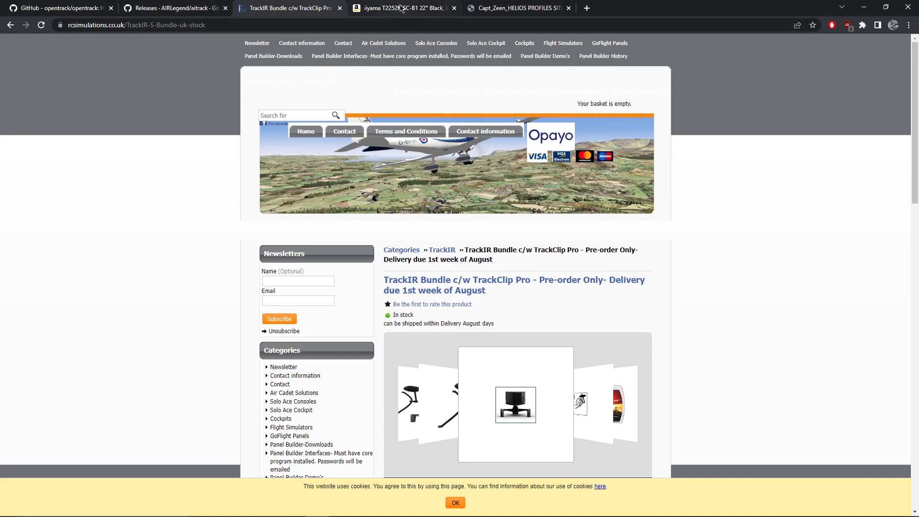
Bring up the Amazon listing for the iiyama T2252MSC-B1 22" touchscreen monitor
left_click(401, 8)
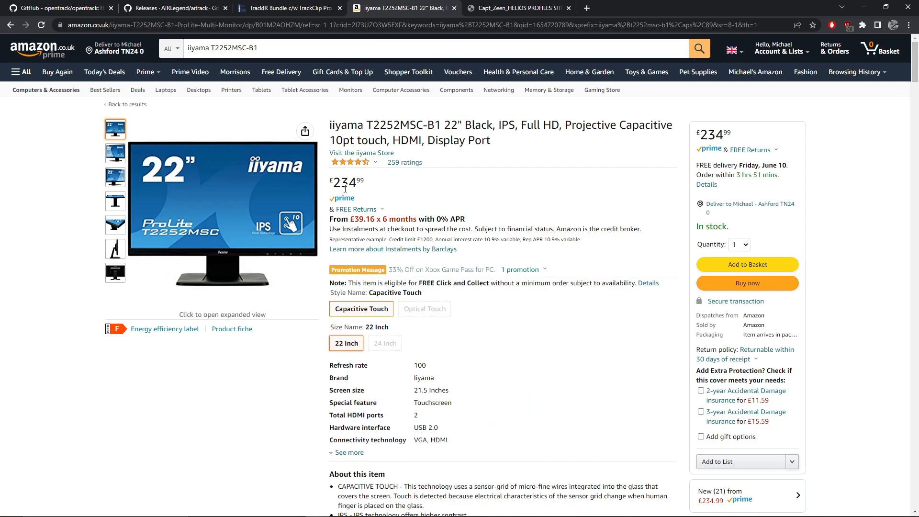
mouse_move(401, 160)
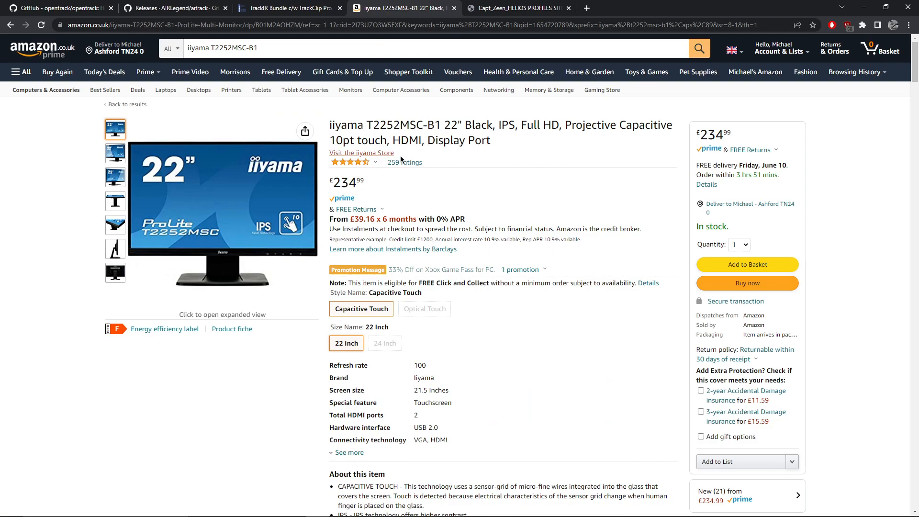
mouse_move(351, 190)
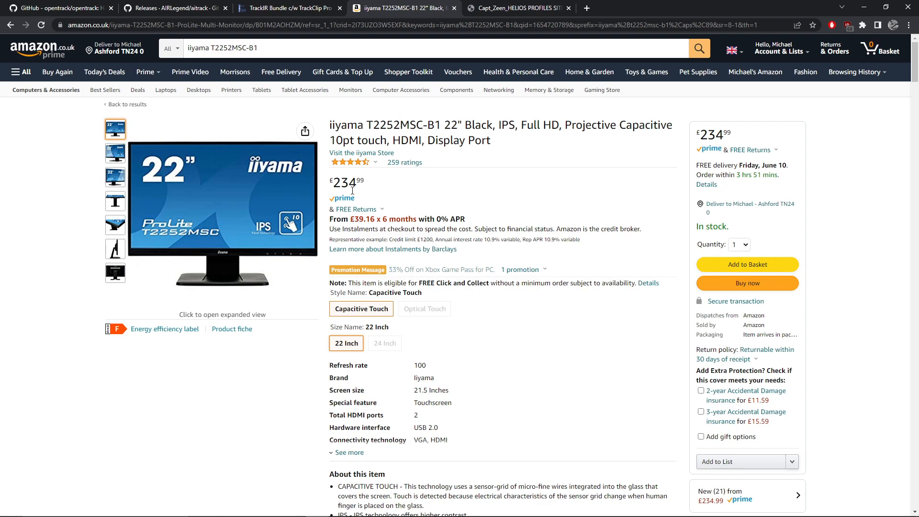
mouse_move(379, 171)
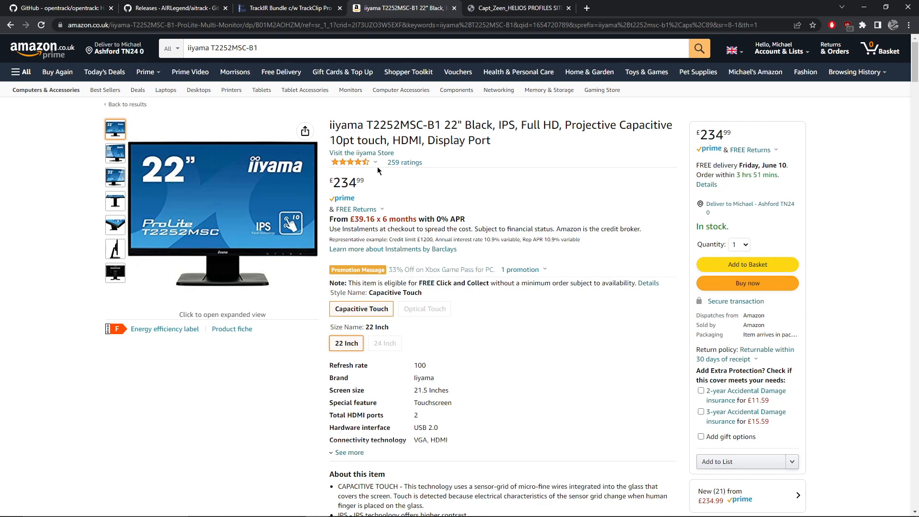
Scroll the Capt Zeen F/A-18C Helios profile page down to the Main and Right panel cockpit images
left_click(518, 8)
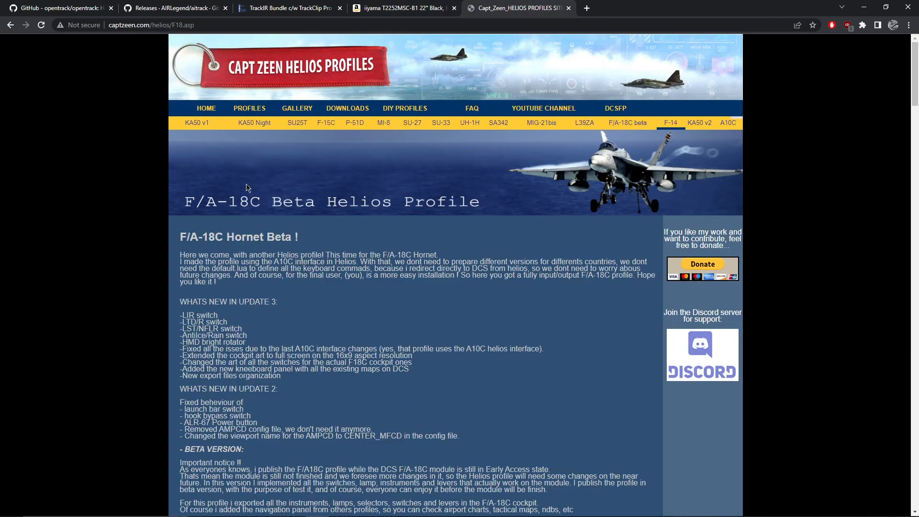
mouse_move(195, 141)
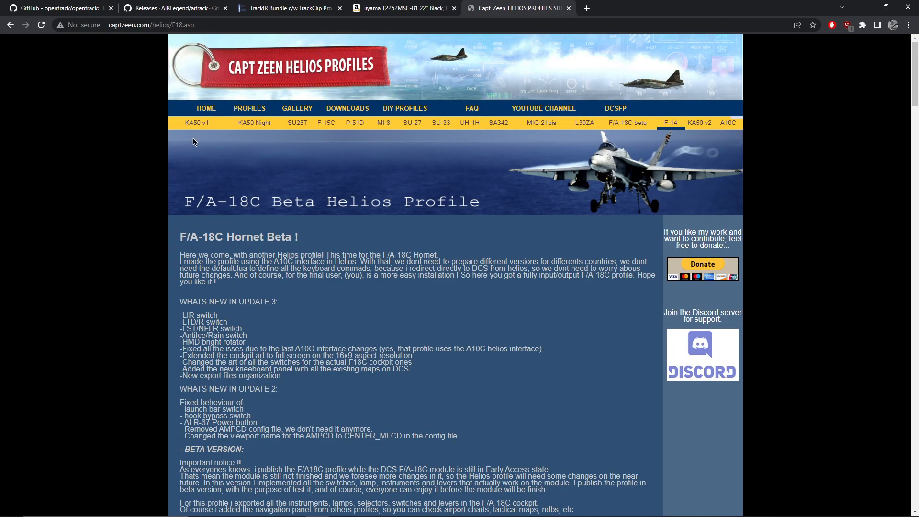
mouse_move(319, 148)
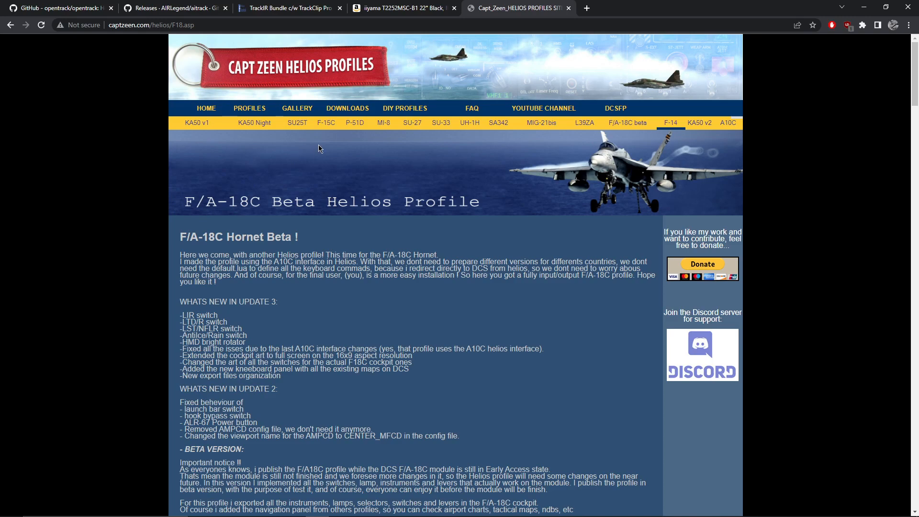
mouse_move(194, 214)
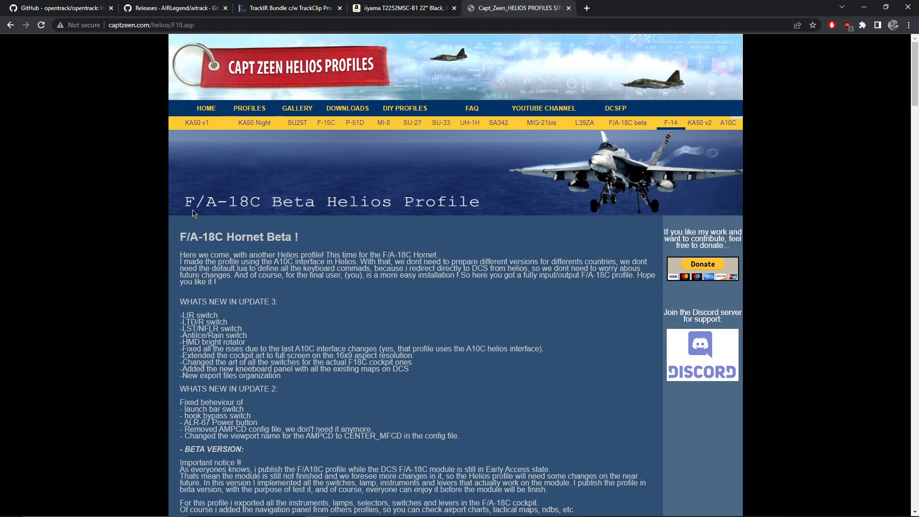
scroll("down", 3)
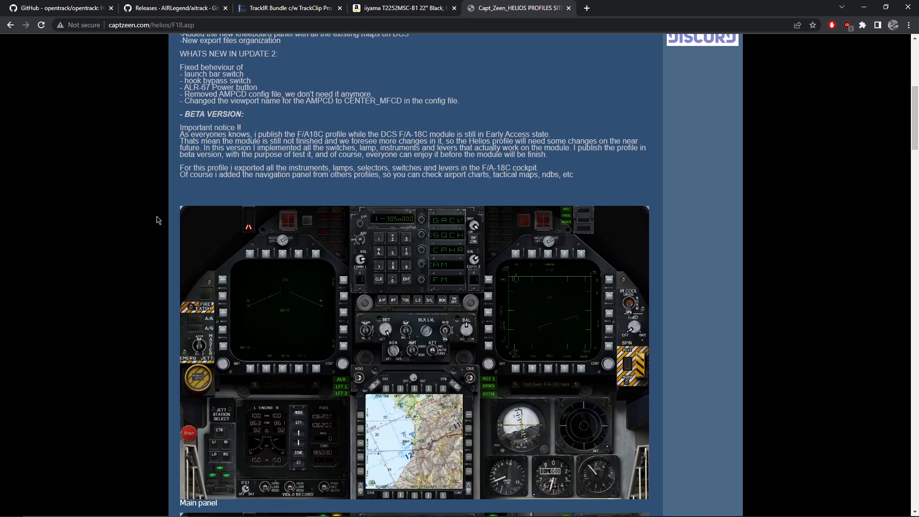
scroll("down", 3)
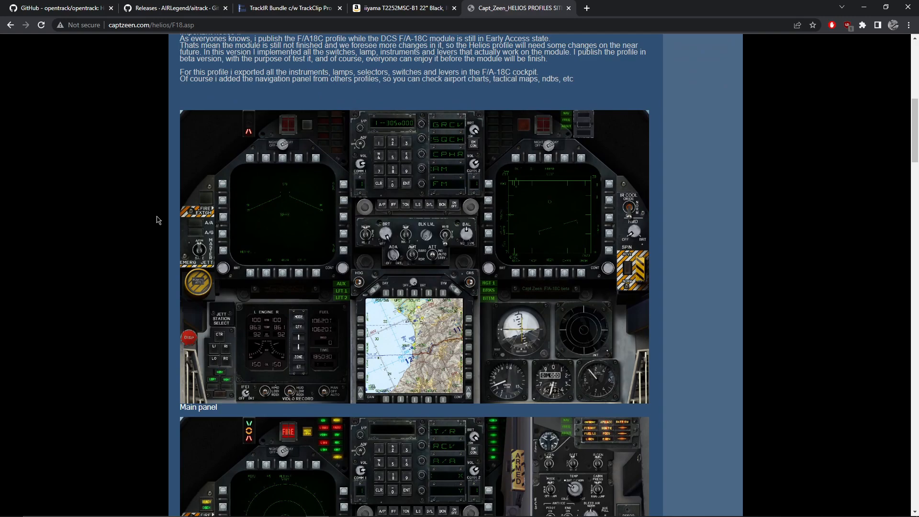
mouse_move(277, 210)
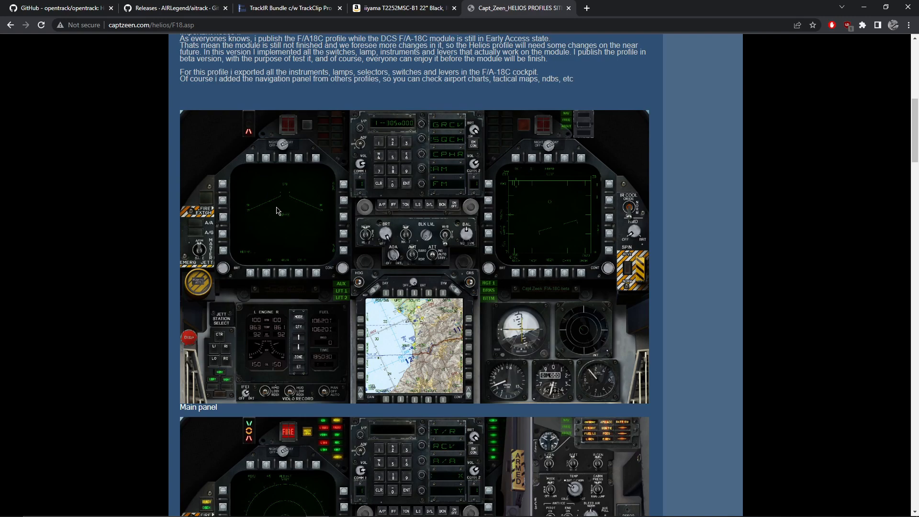
mouse_move(280, 211)
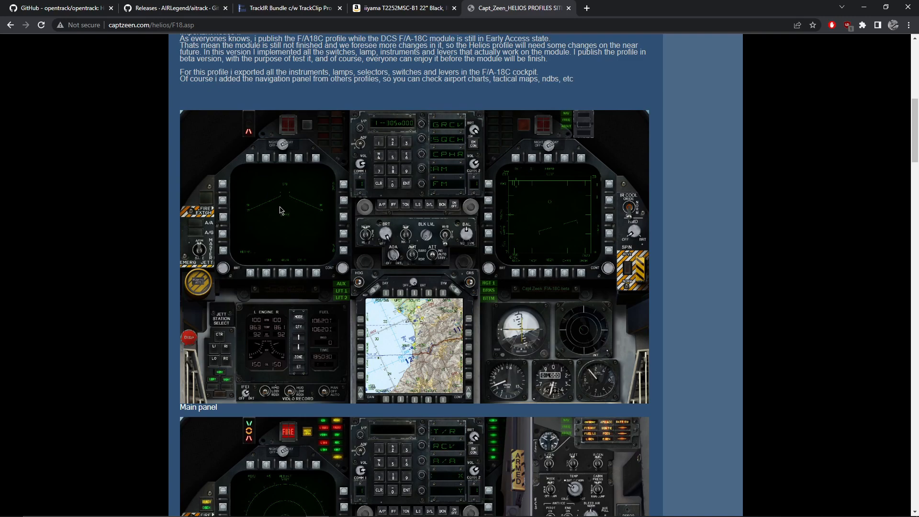
mouse_move(393, 161)
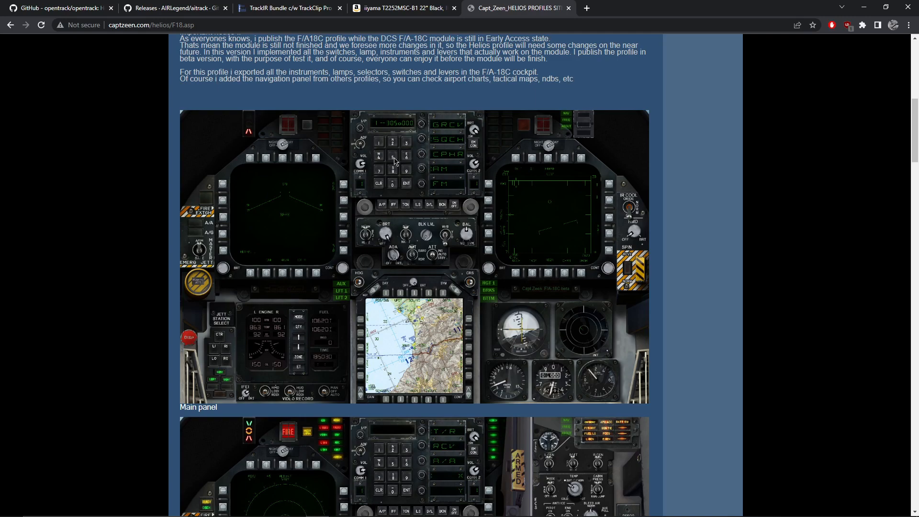
mouse_move(378, 210)
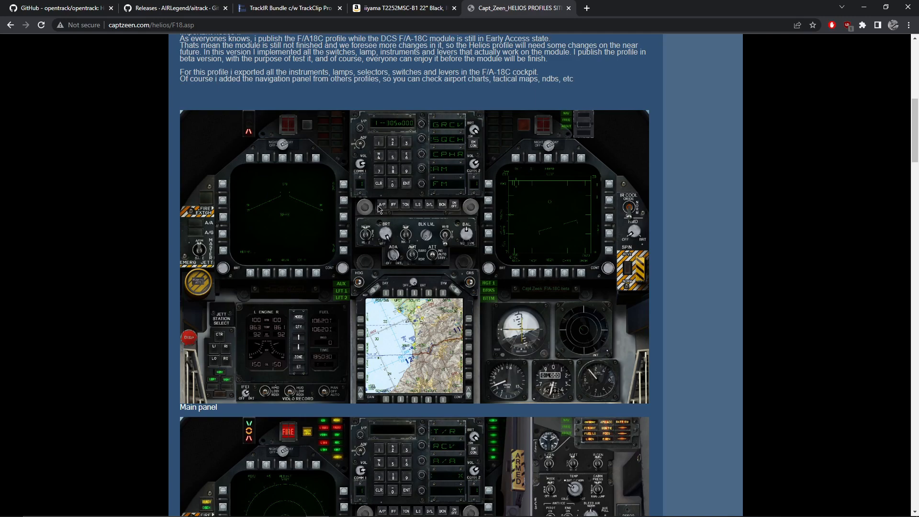
mouse_move(251, 189)
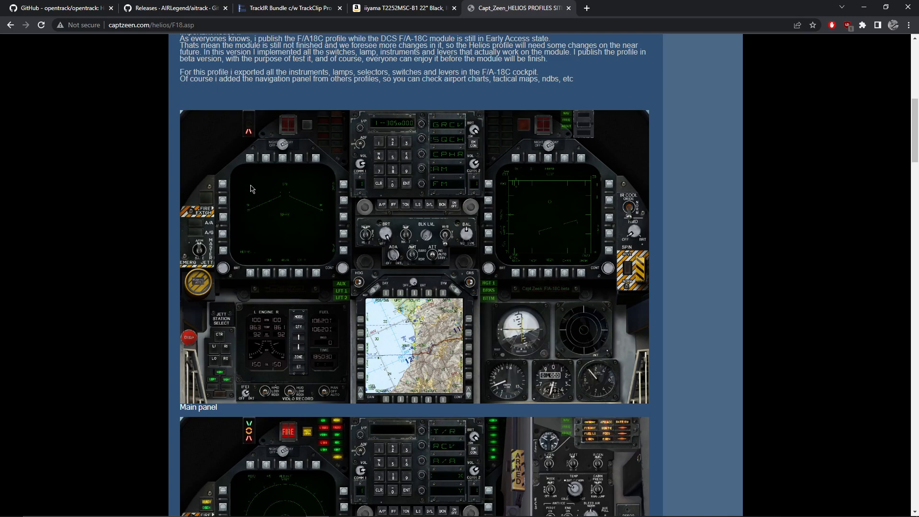
mouse_move(157, 256)
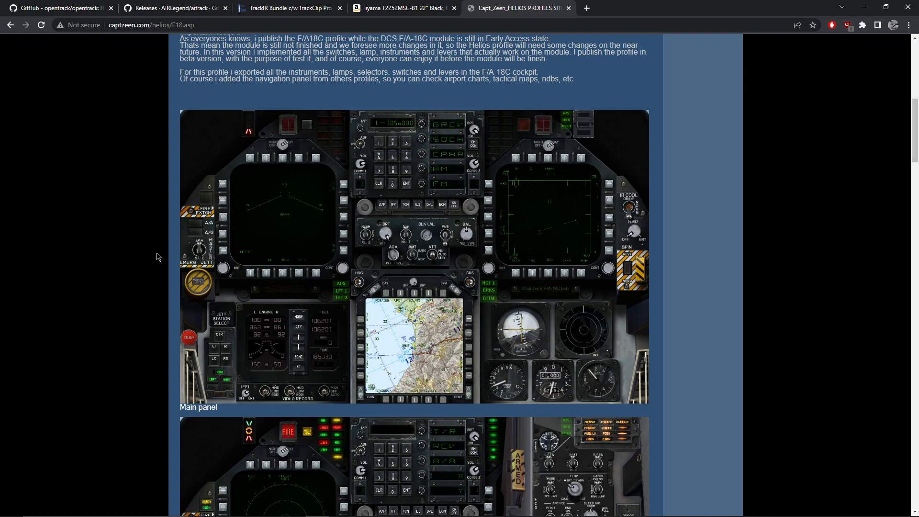
mouse_move(155, 257)
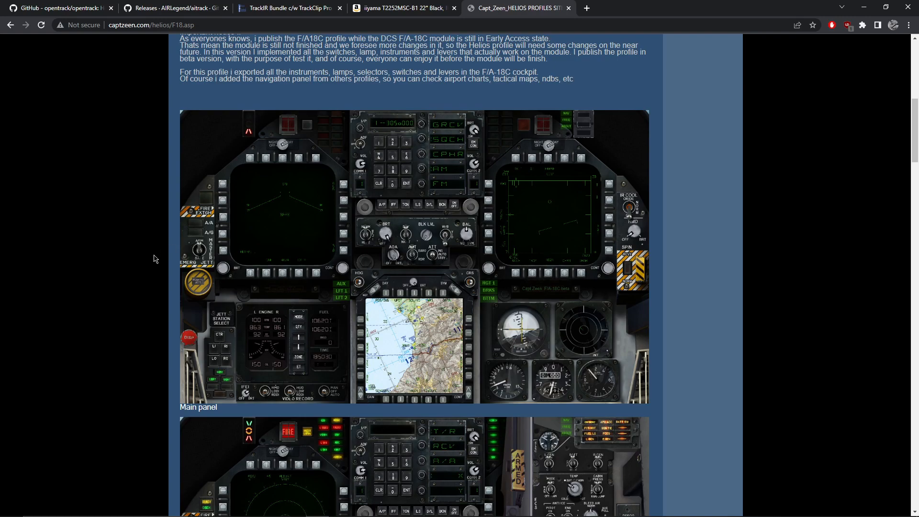
scroll("down", 3)
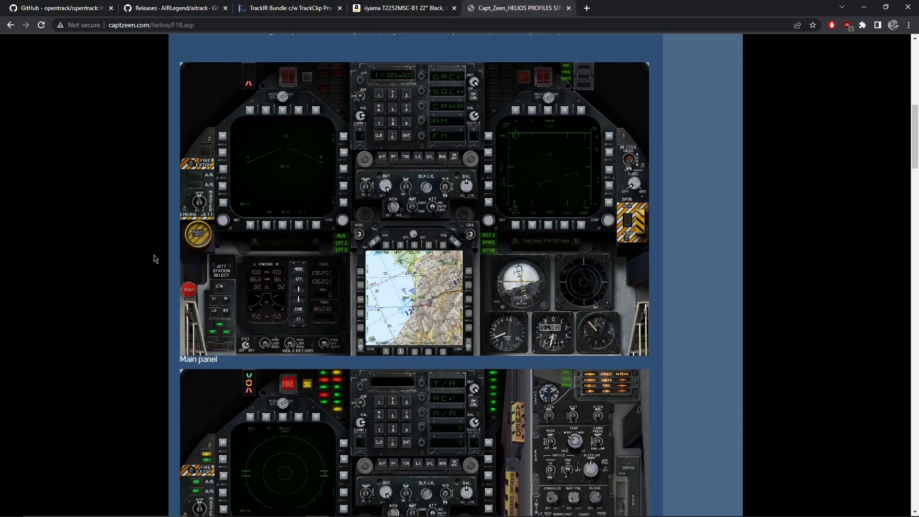
scroll("down", 3)
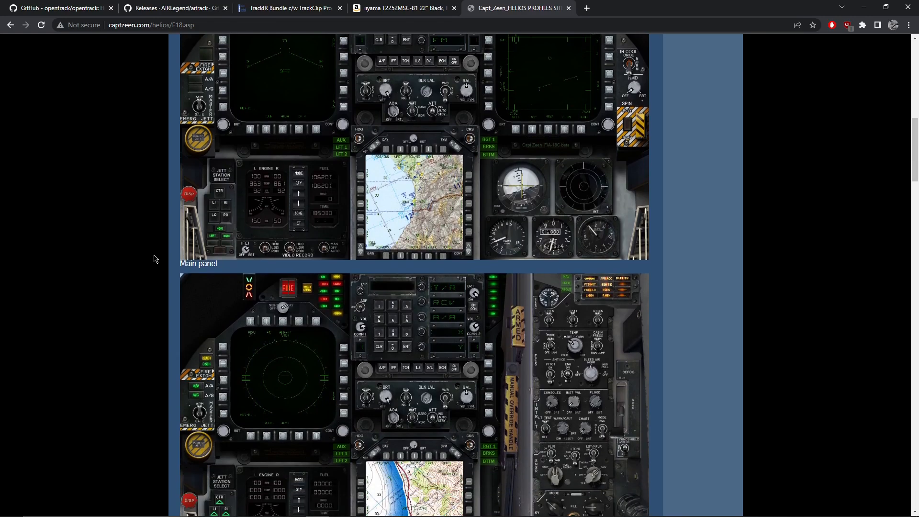
scroll("down", 3)
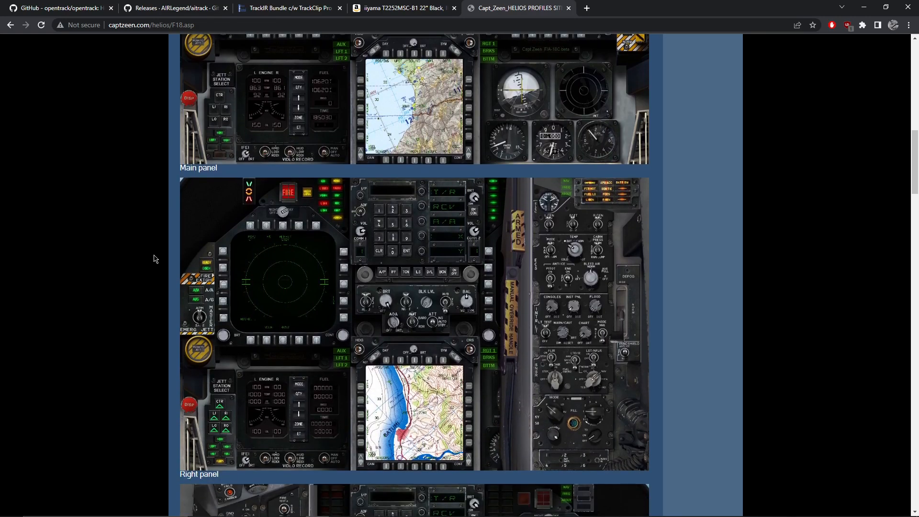
Review the TrackIR bundle and iiyama monitor pages, then return to the DCS World F/A-18C cockpit
left_click(287, 8)
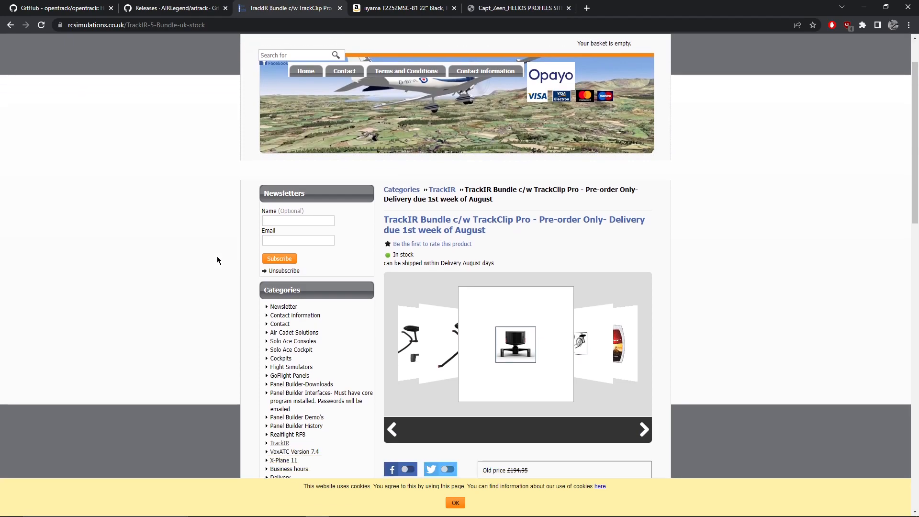
left_click(403, 7)
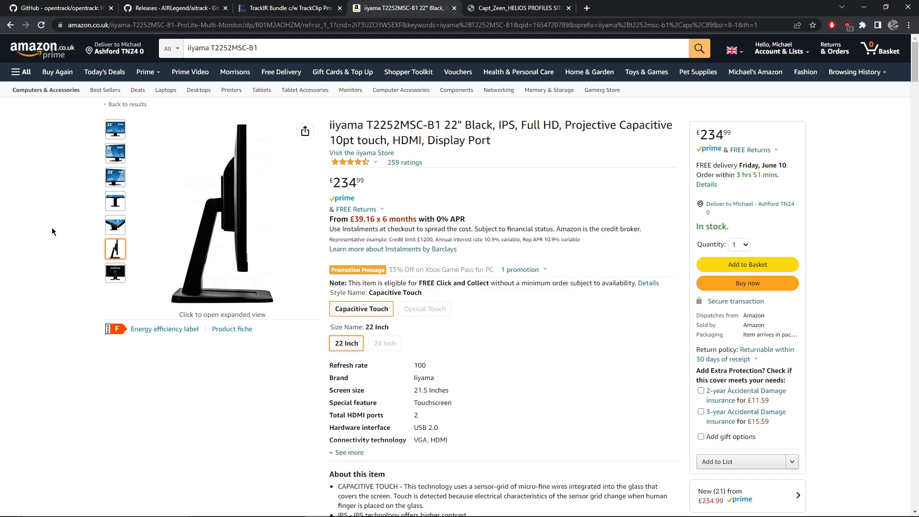
mouse_move(129, 126)
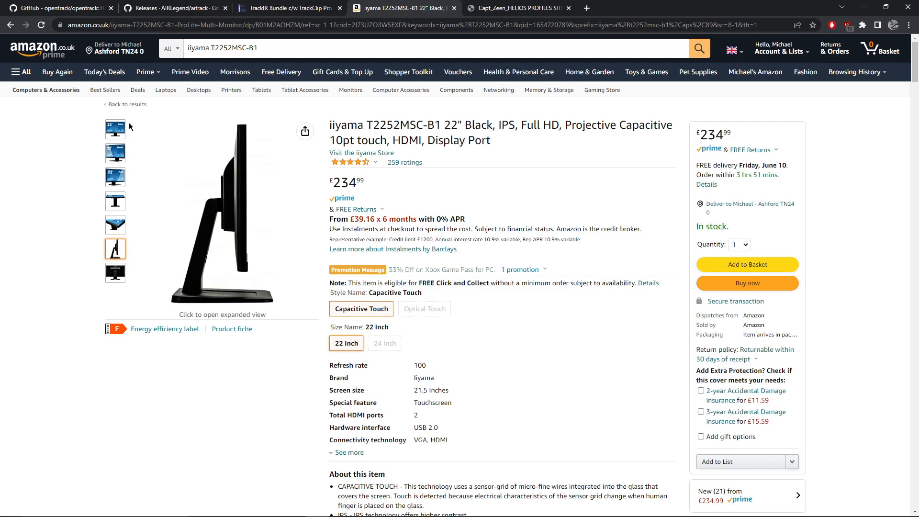
left_click(362, 48)
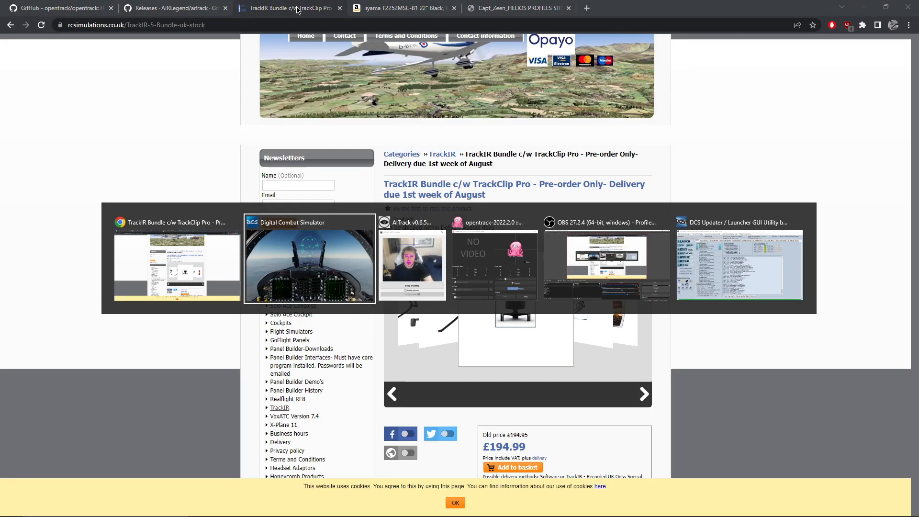
left_click(310, 260)
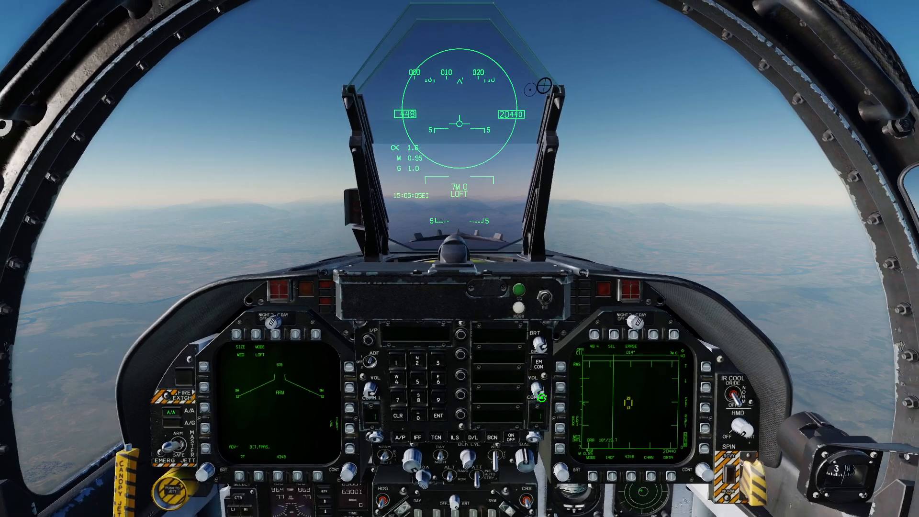